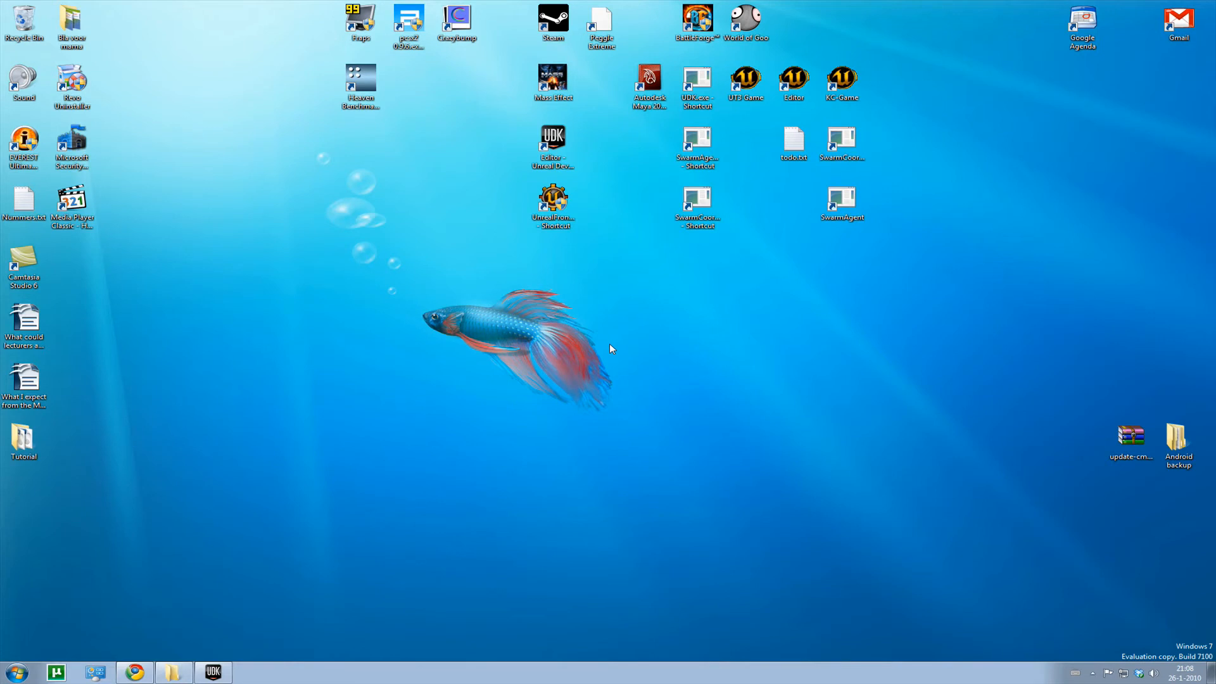
mouse_move(630, 363)
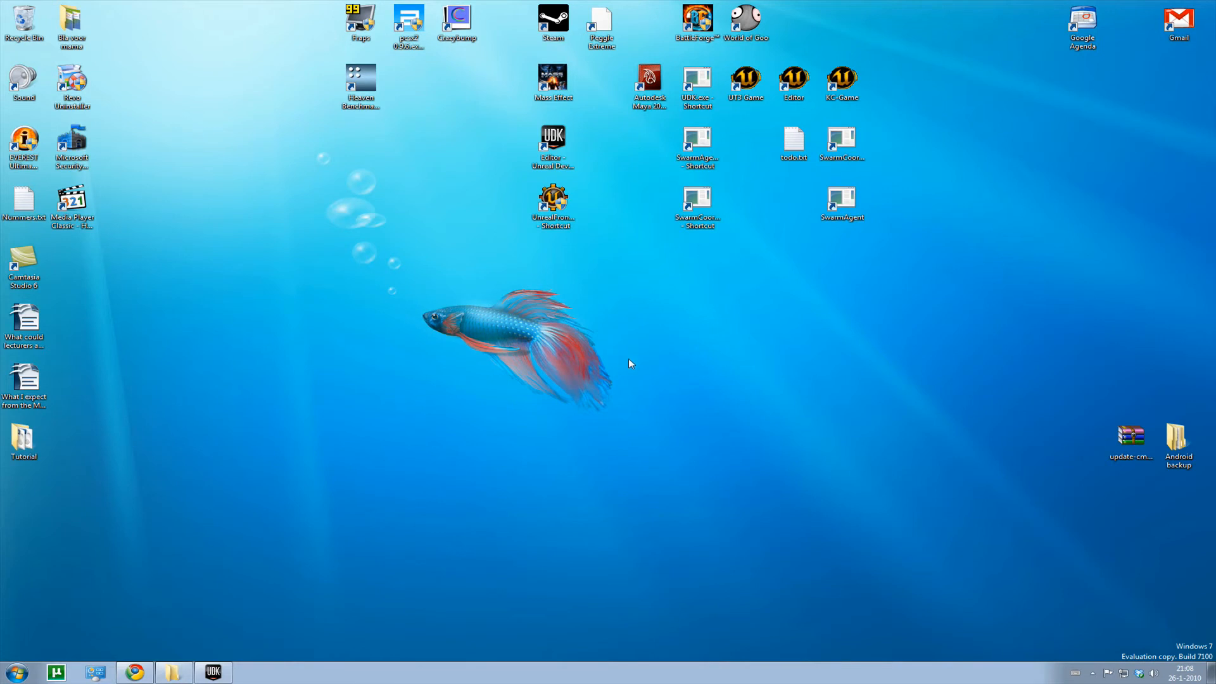
- Restore the UDK editor window from the Windows taskbar
left_click(213, 671)
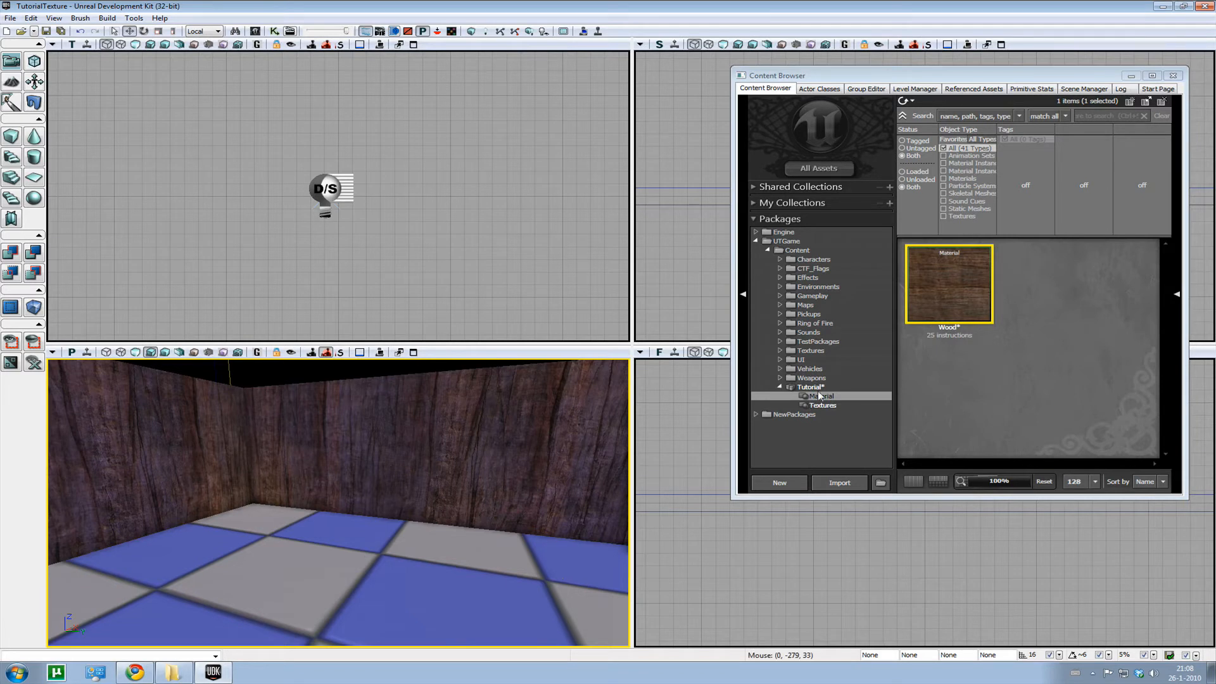
- Open the Tutorial package's Wood material in the Material Editor
double_click(949, 283)
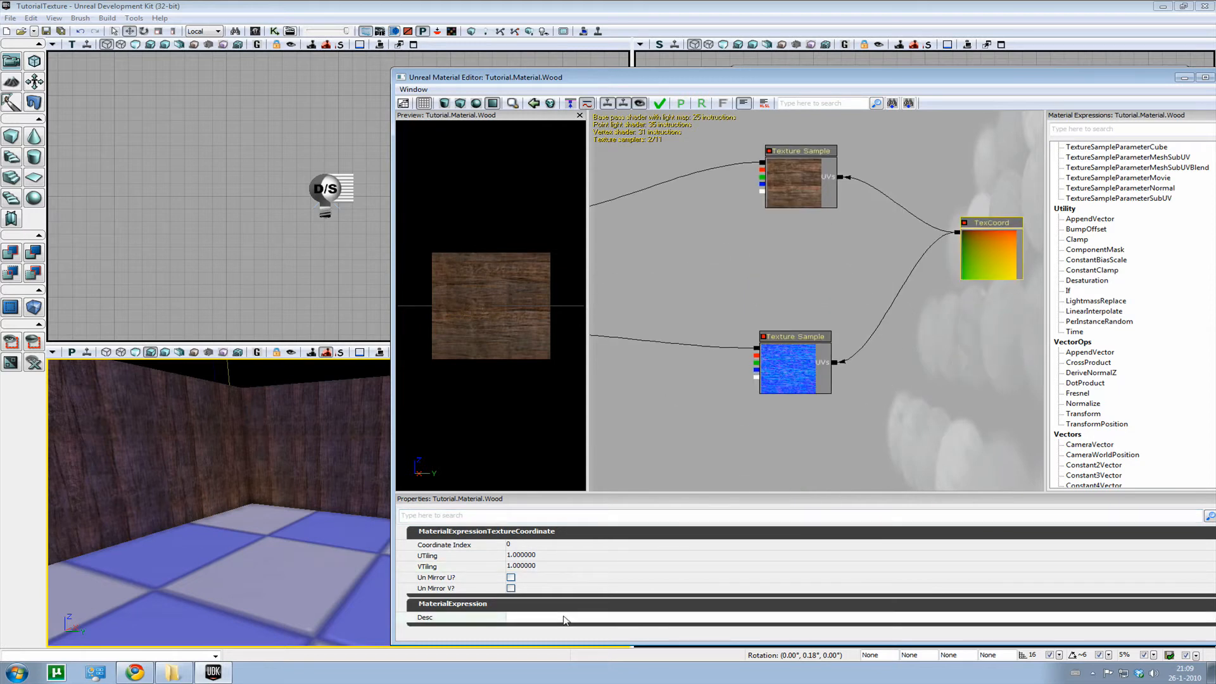
- Duplicate the samples, label coordinate nodes Distance and Detail, and tile Detail 4 in U
type("Distance")
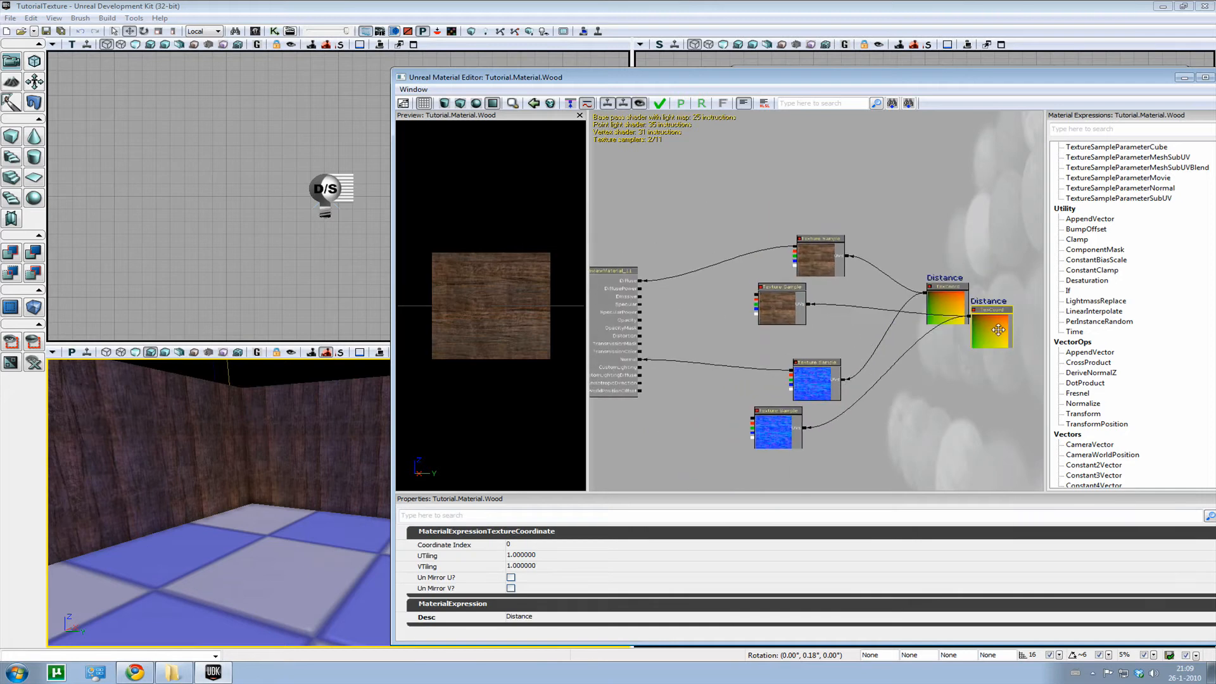
left_click(819, 256)
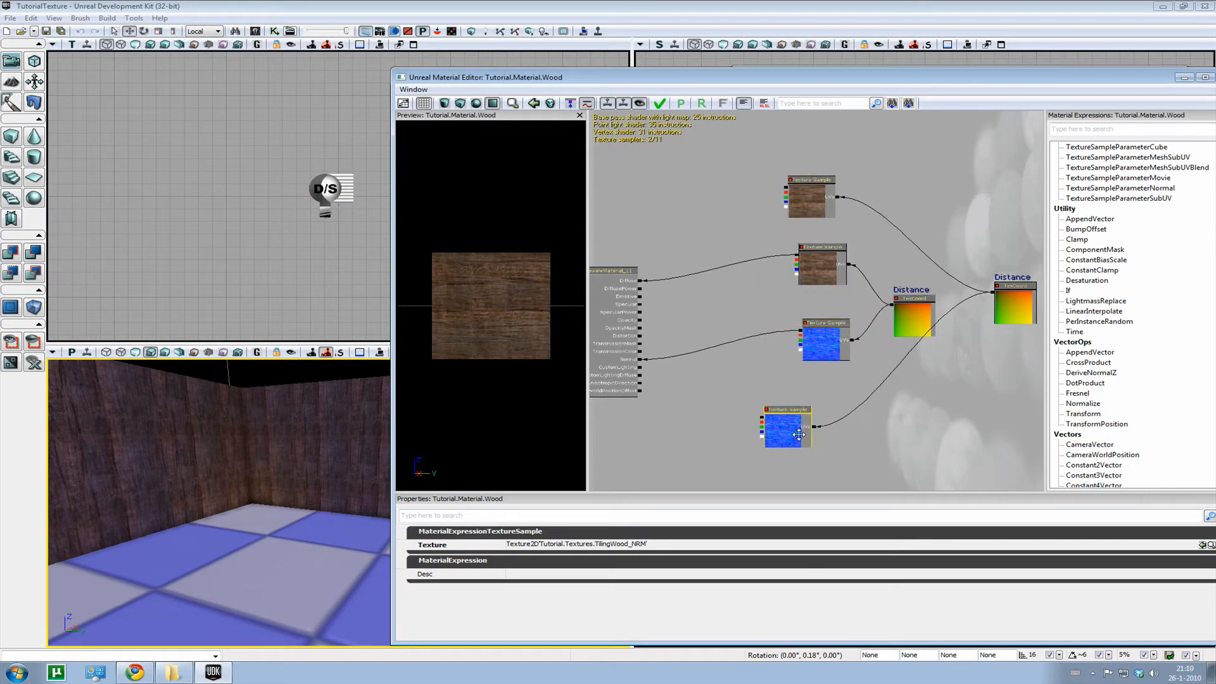
left_click_drag(785, 423, 865, 411)
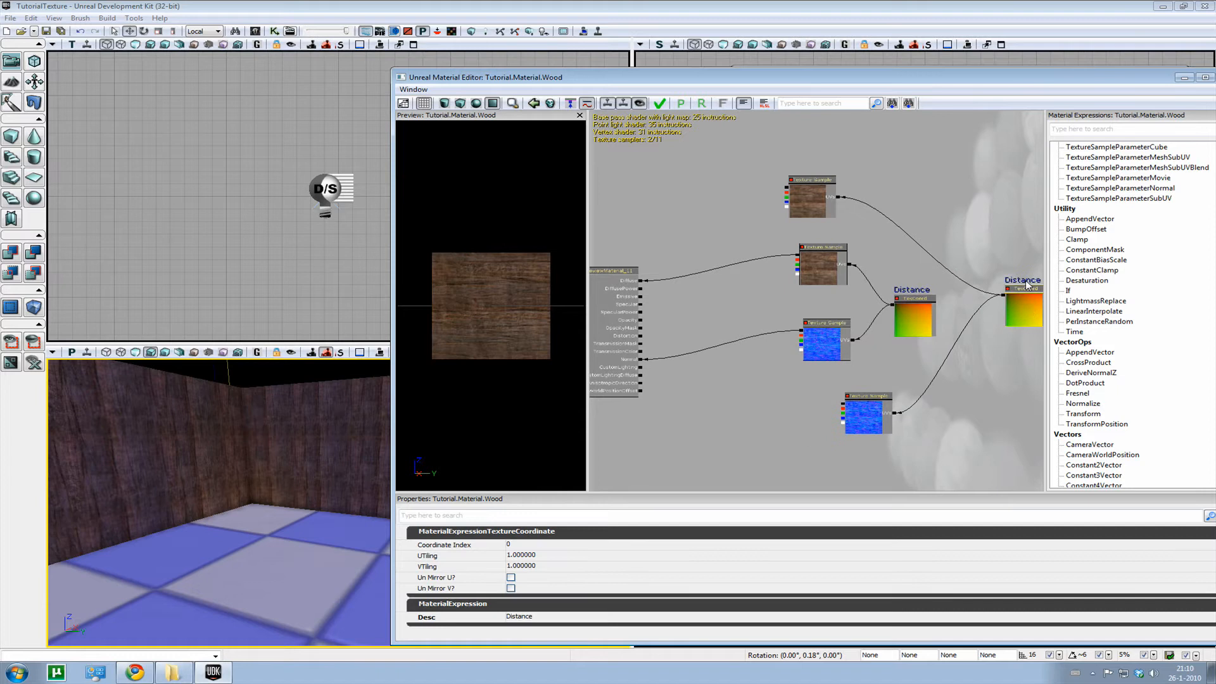
double_click(519, 617)
type("Detail")
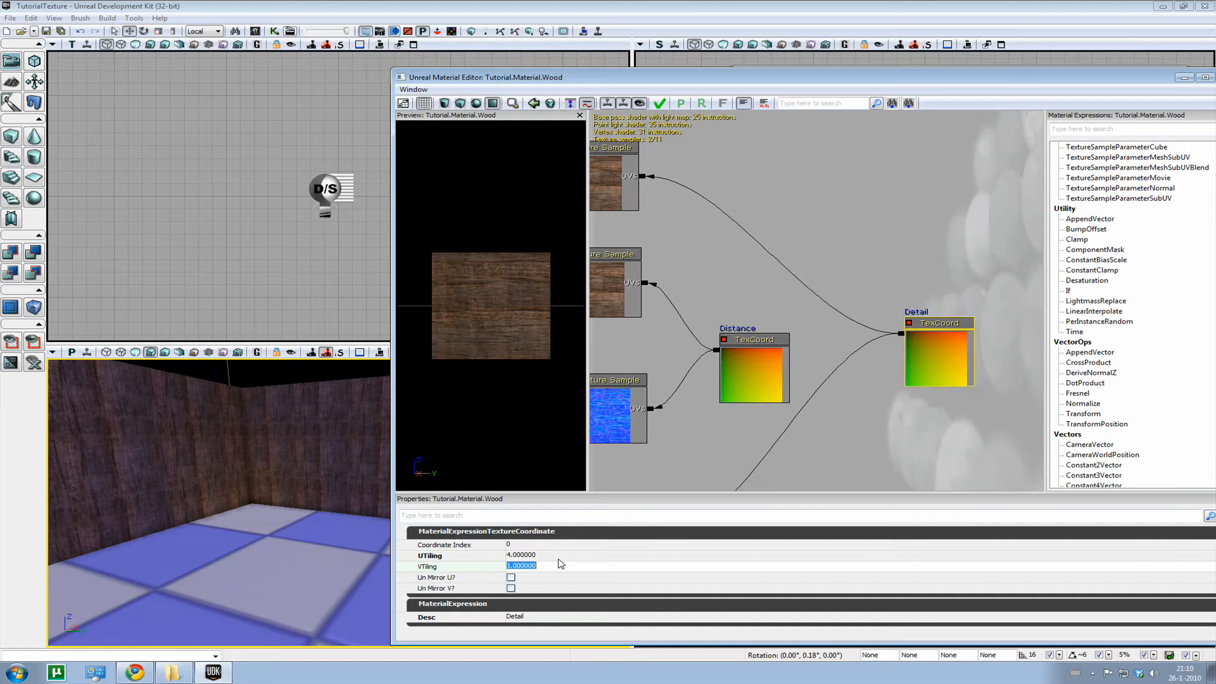
type("4.000000")
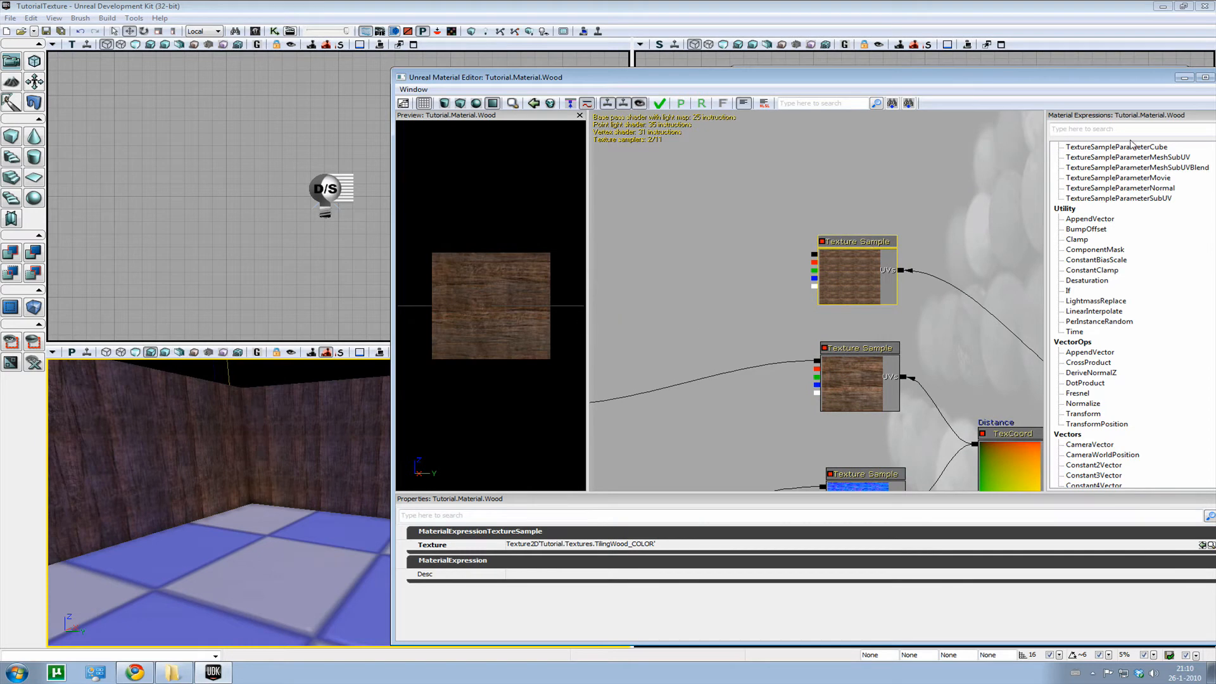
- Place an Add expression found by searching 'add' in Material Expressions
type("add")
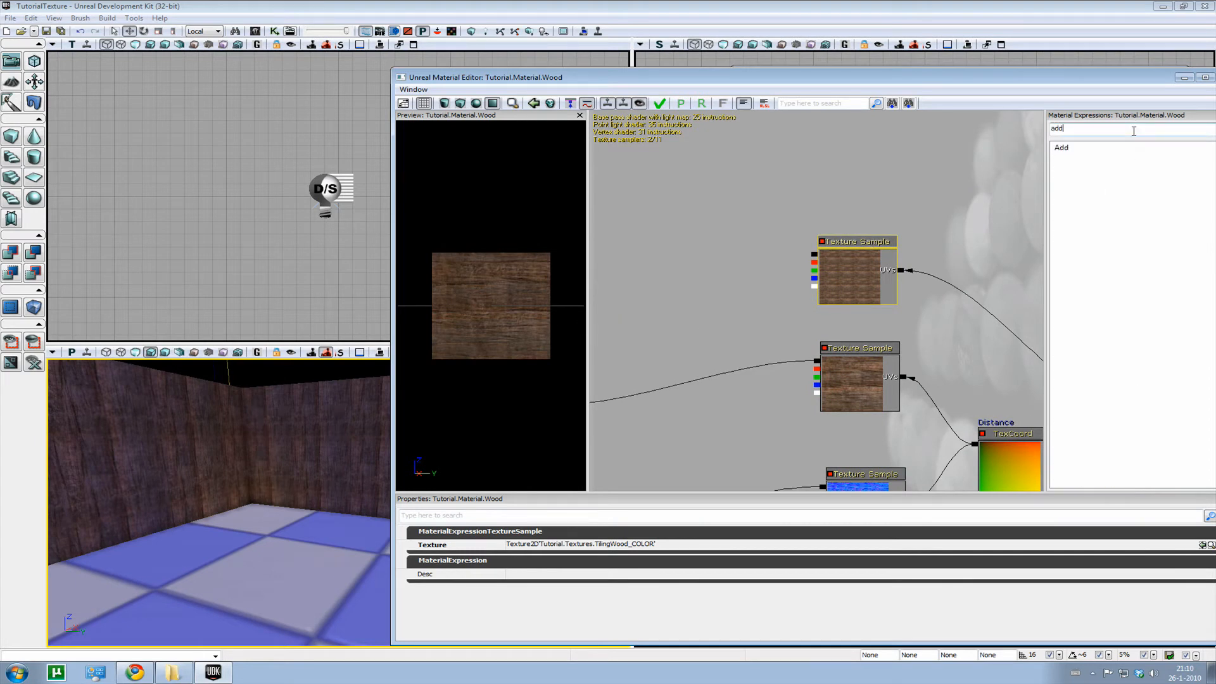
left_click(1060, 148)
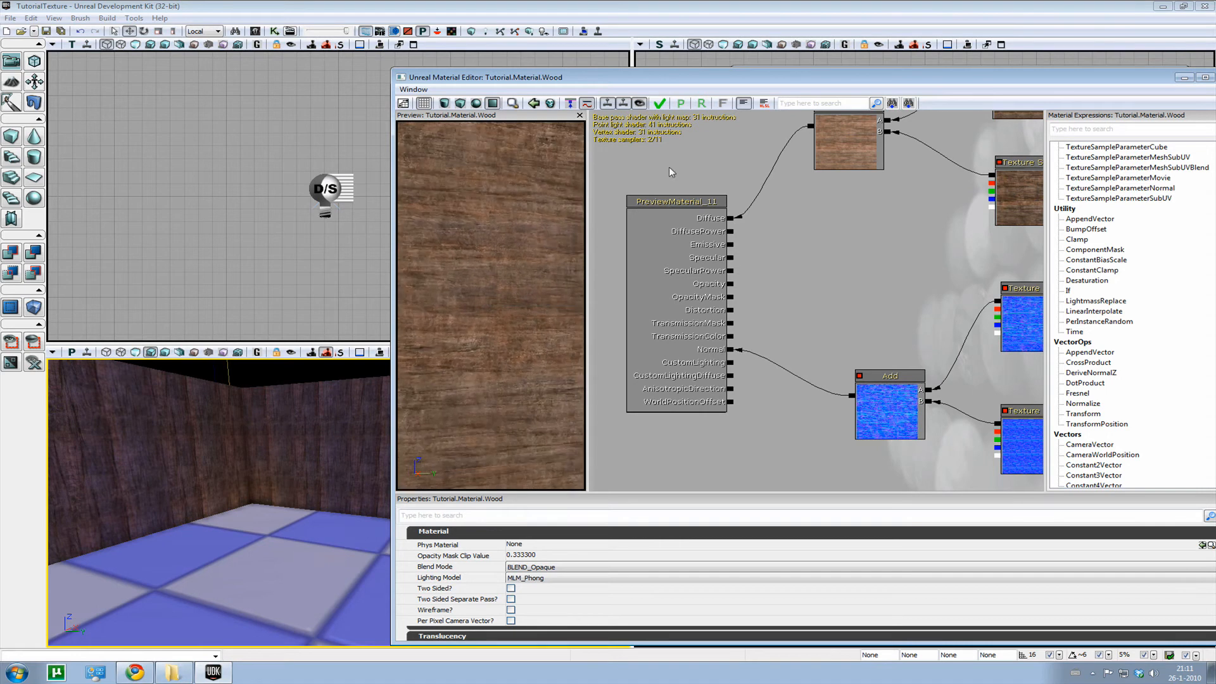
- Apply the Wood material and inspect the walls in a Play In Editor session
left_click(659, 104)
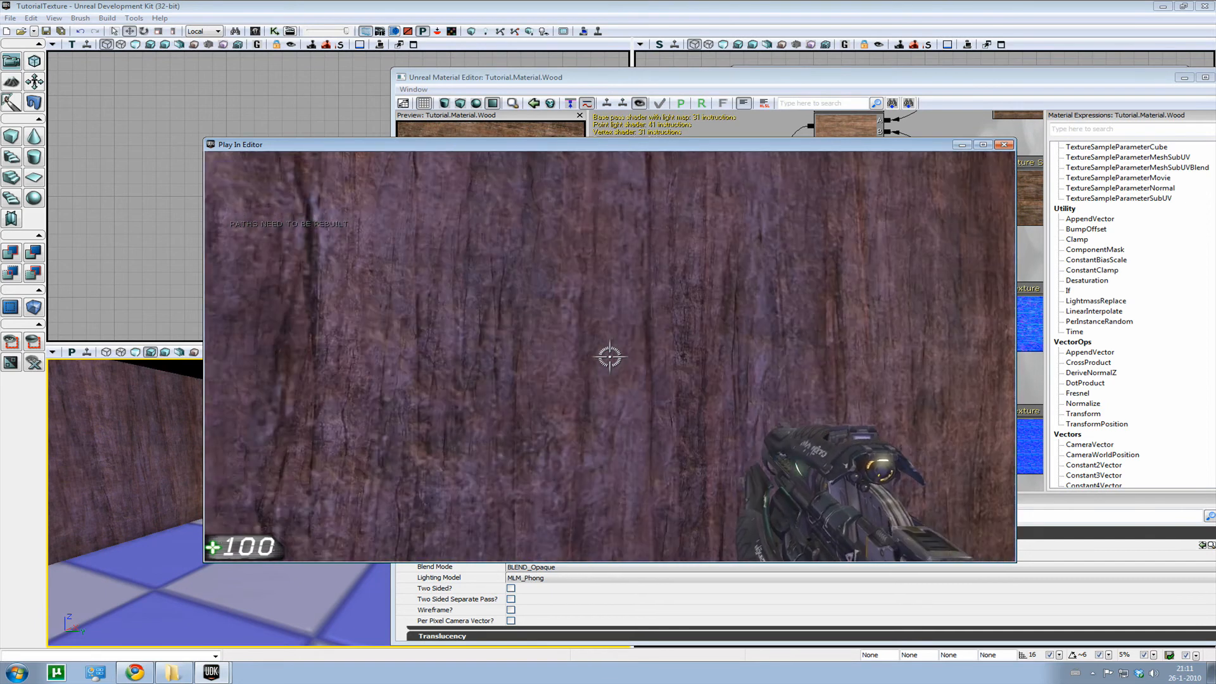
left_click(1006, 145)
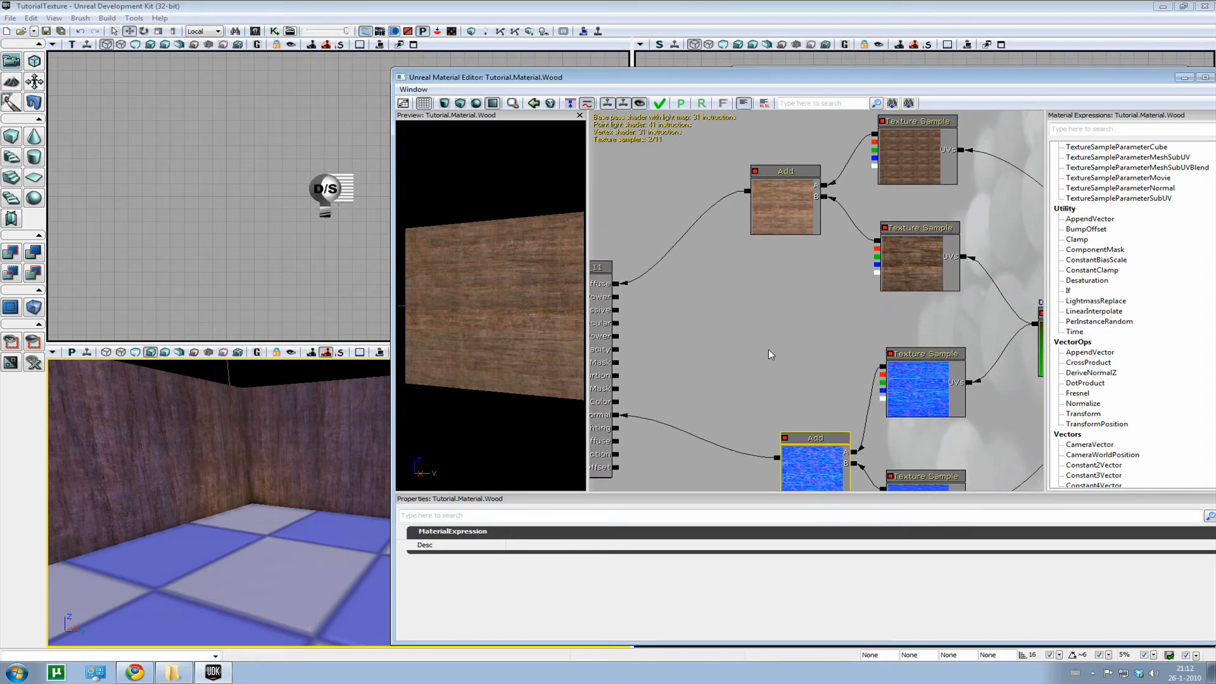
- Insert a Multiply before Diffuse, scaled by a Constant of 0.5
left_click_drag(771, 354, 746, 321)
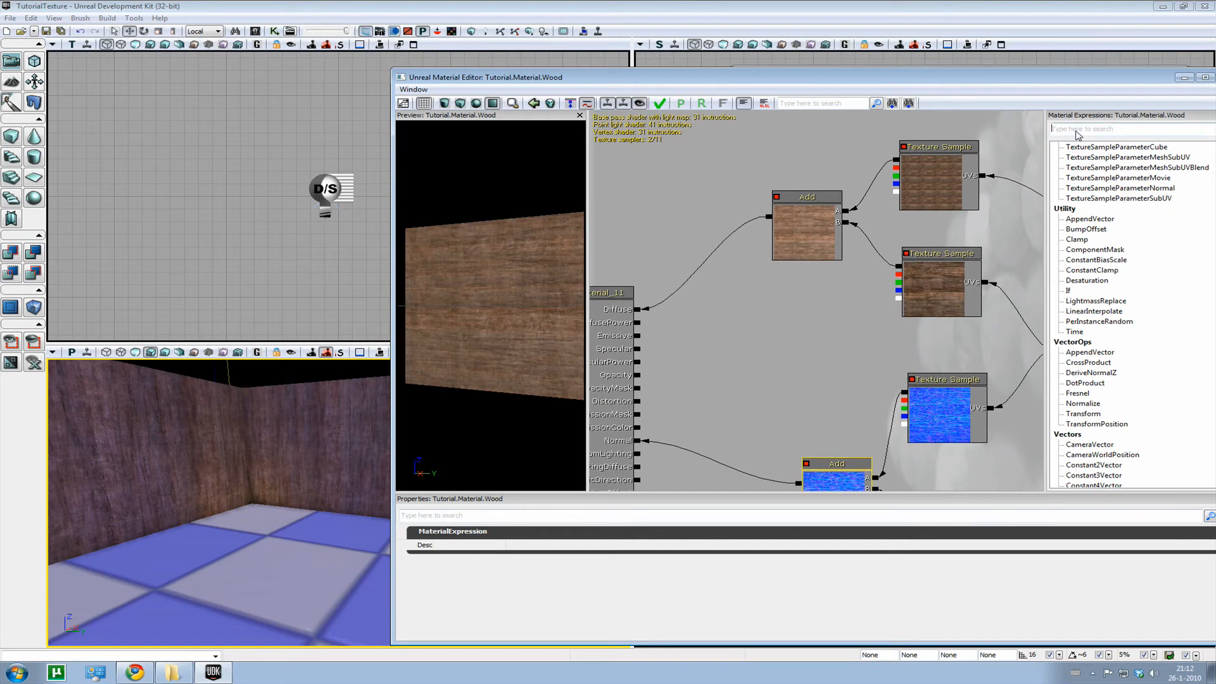
mouse_move(756, 308)
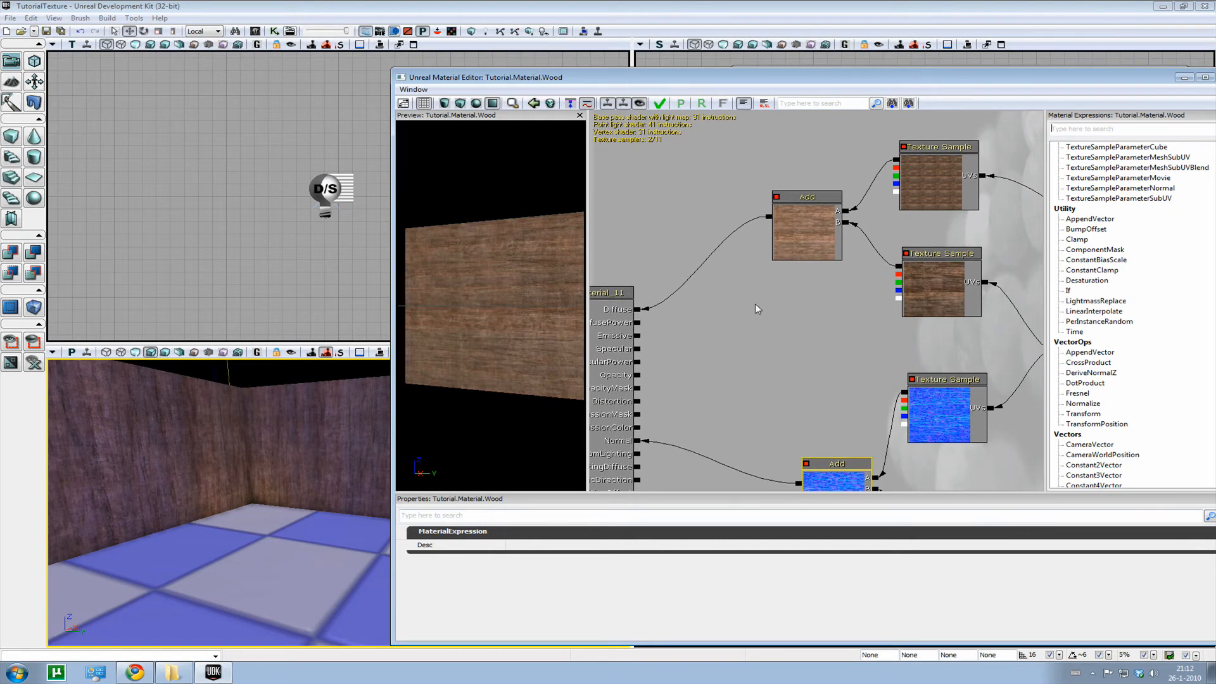
type("mmmm")
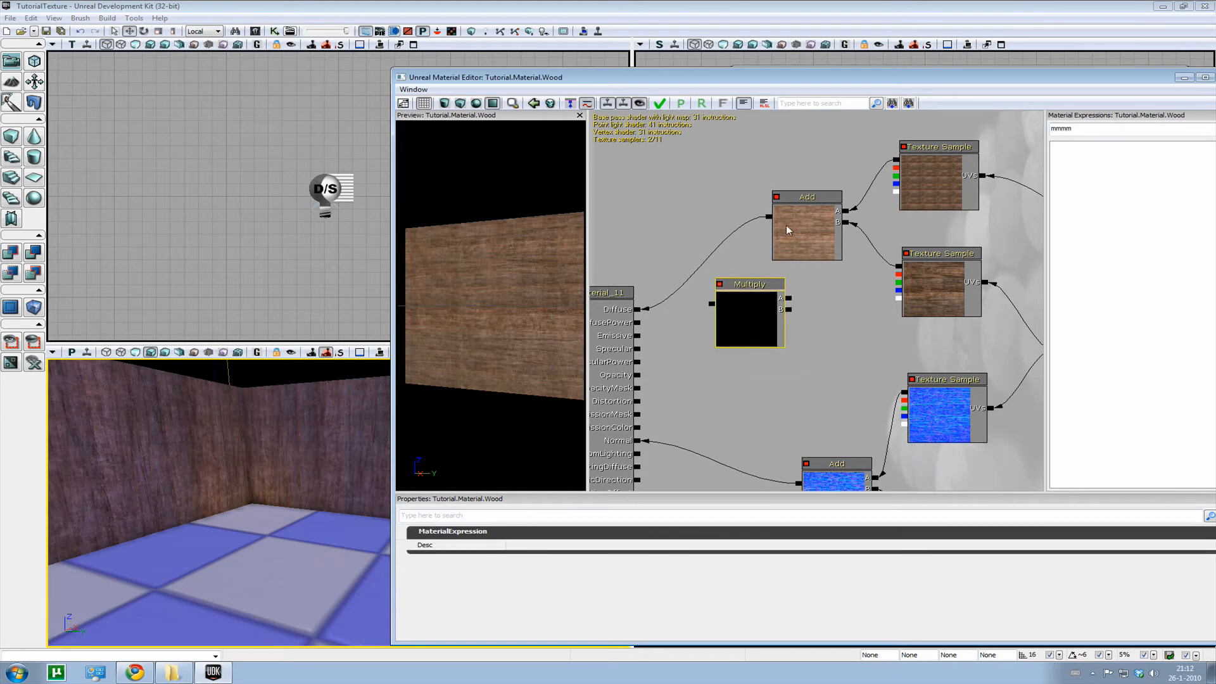
left_click_drag(806, 225, 823, 224)
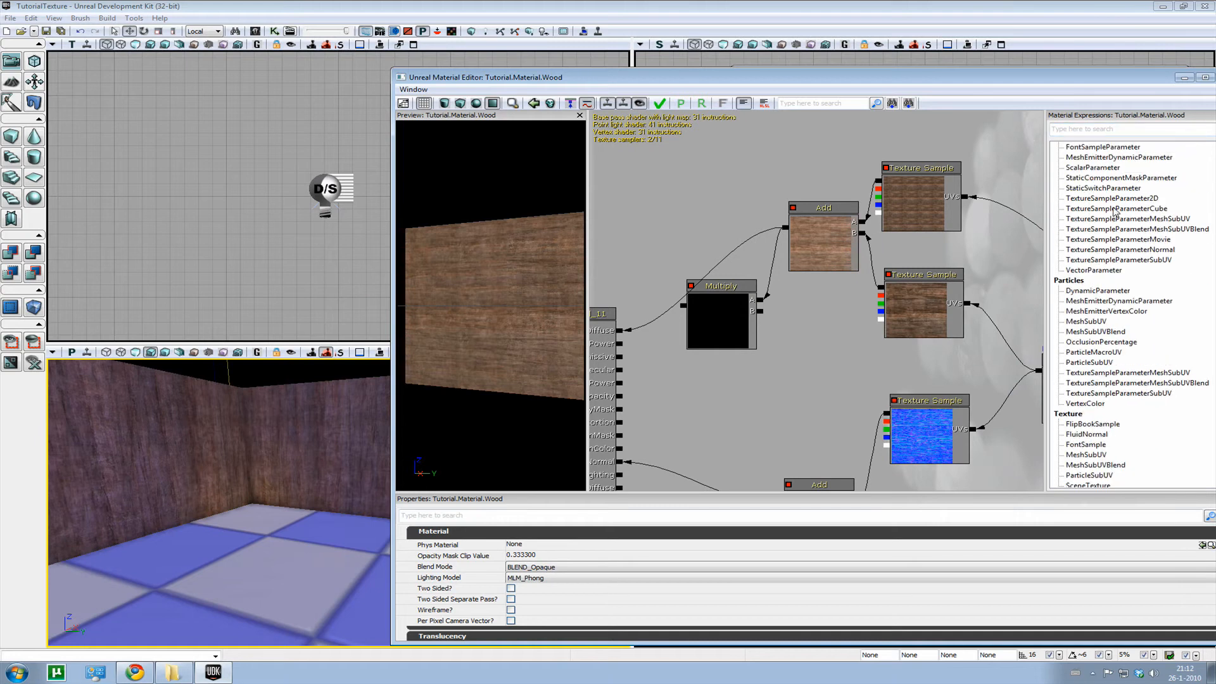
scroll("down", 3)
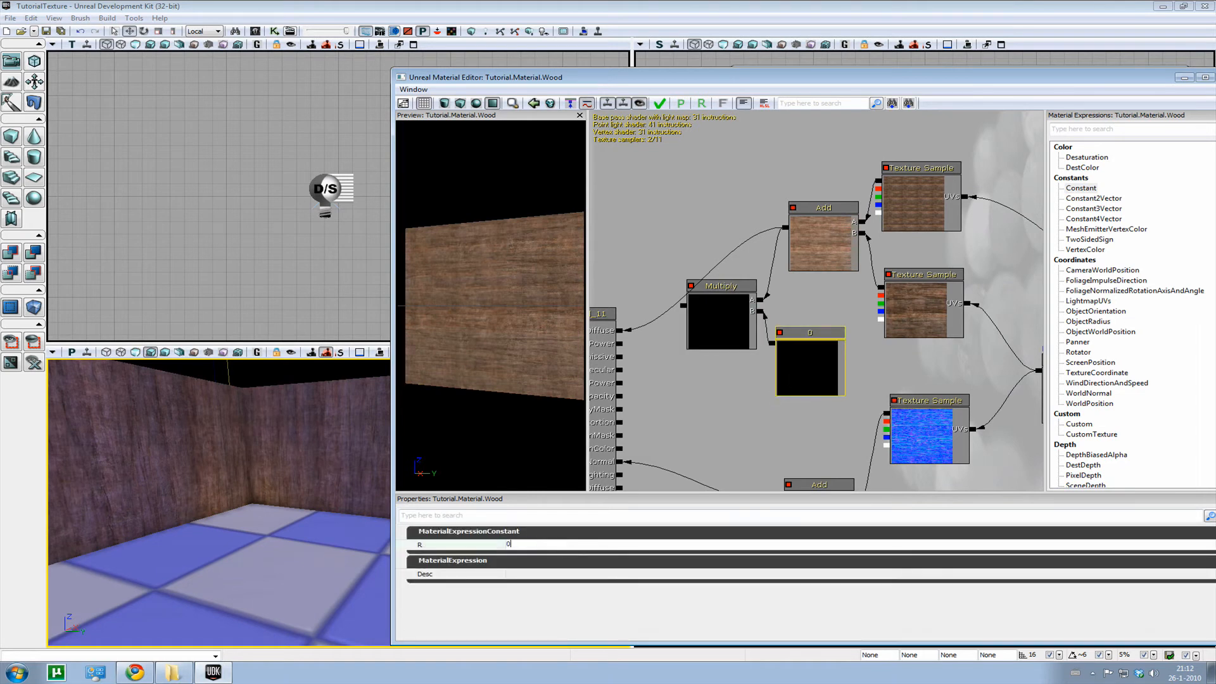
type("0.5")
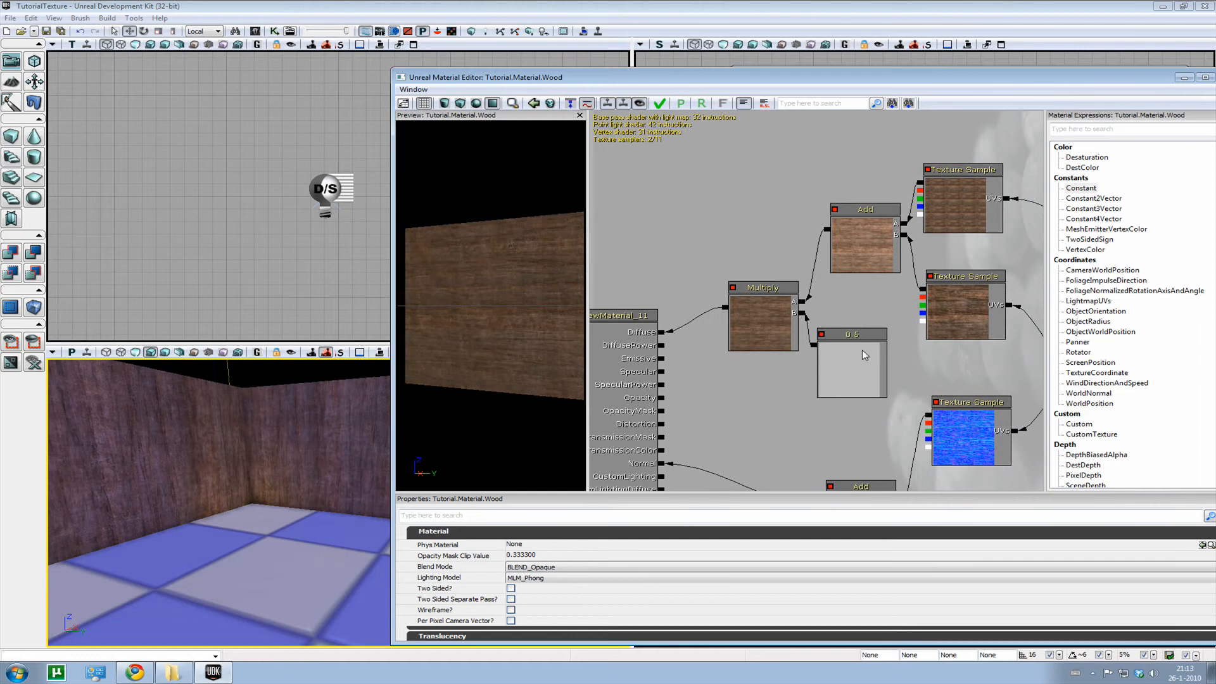
- Route the combined normals through a Multiply node with a 0.5 constant
left_click(851, 334)
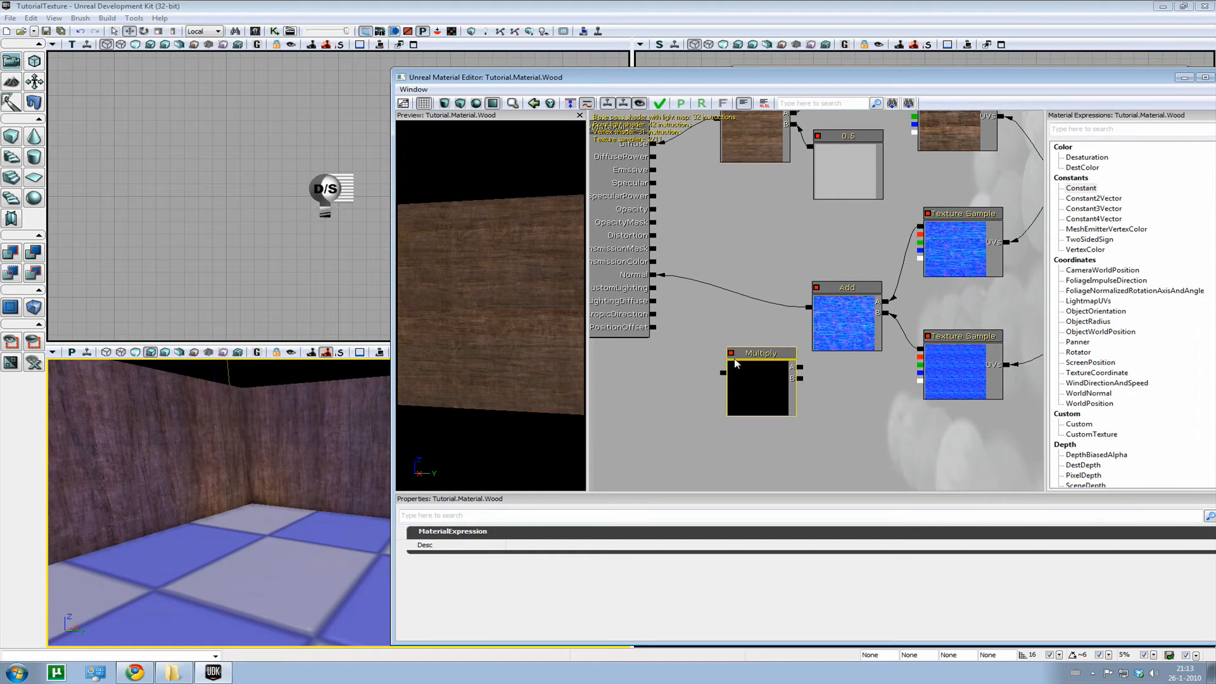
left_click_drag(761, 353, 741, 308)
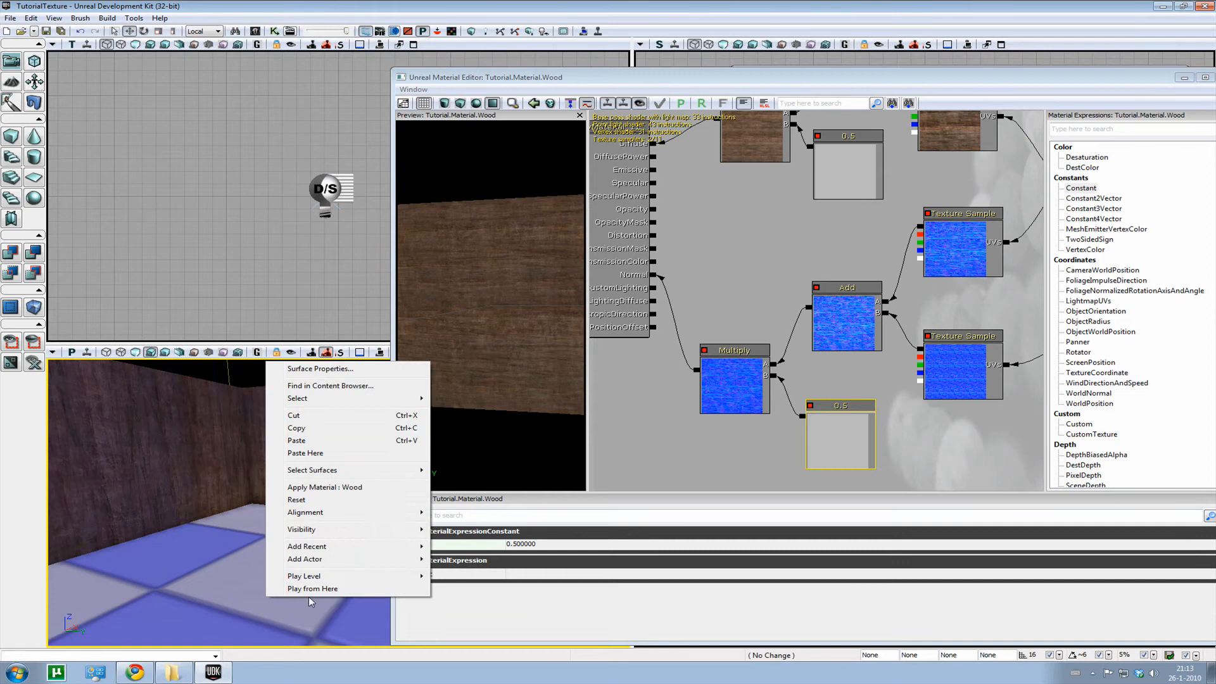
- Dismiss the menu that opened by accident in the material graph
left_click(312, 588)
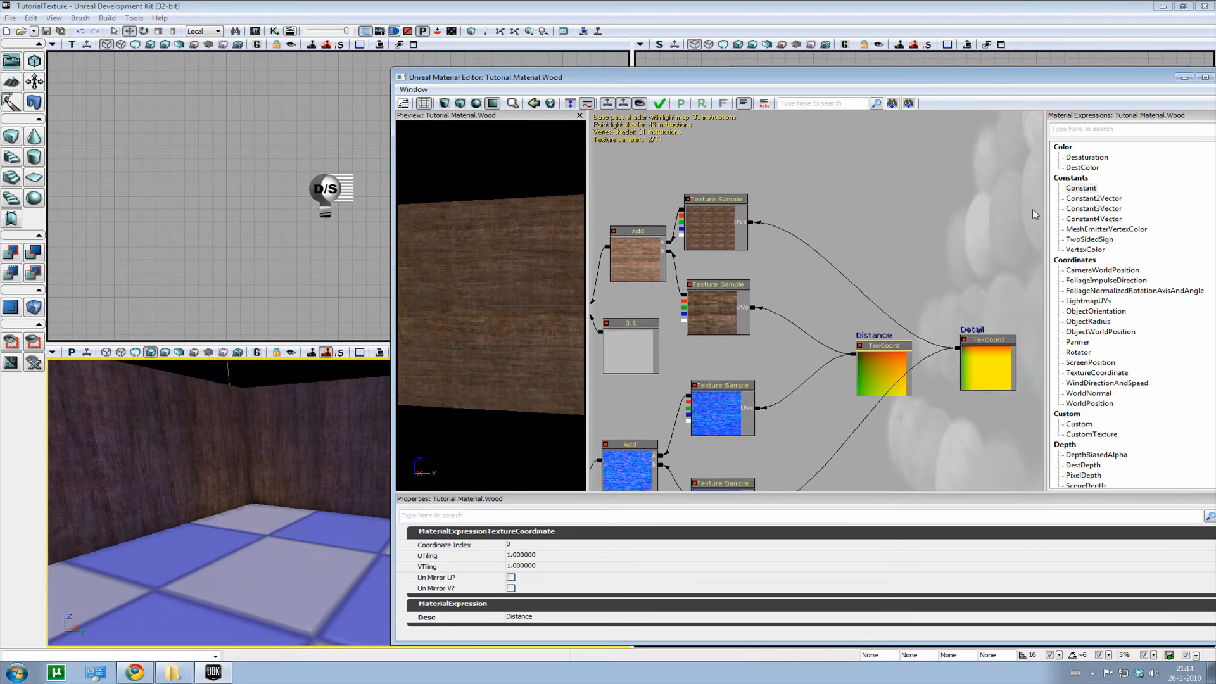
- Add a Rotator expression between the Detail coordinates and the wood sample
type("roa")
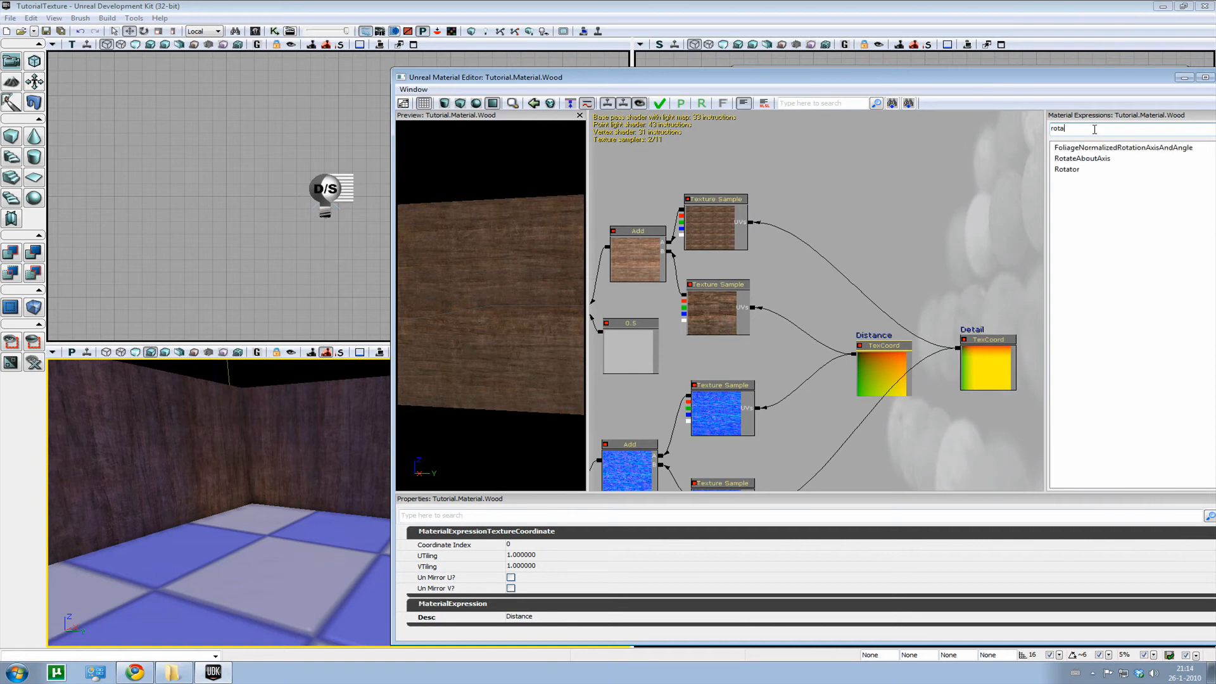
left_click(1066, 169)
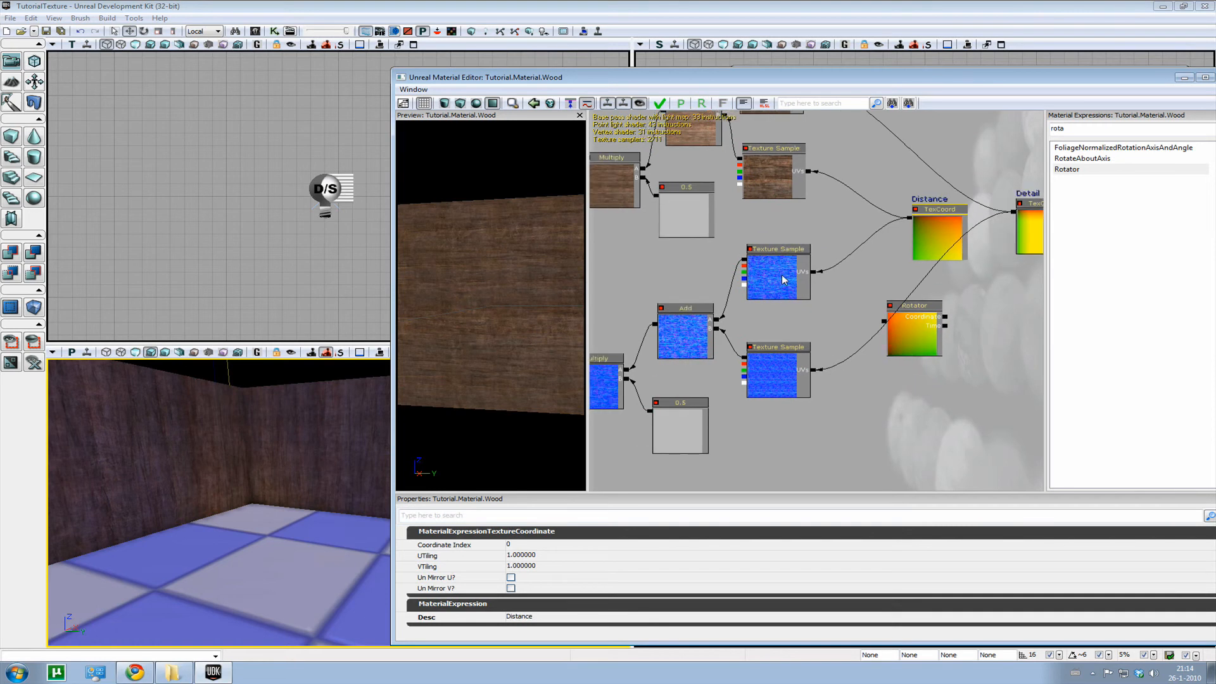
left_click(775, 276)
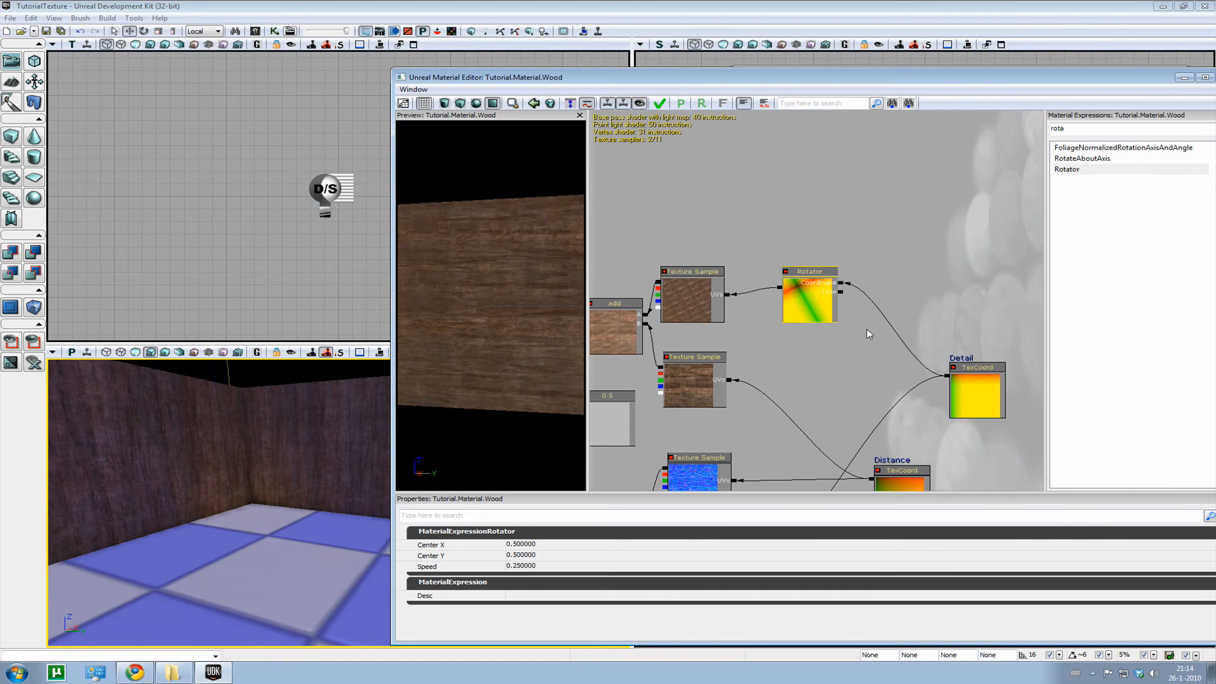
- Drive the Rotator with a 0.3 constant, then add another Rotator/constant pair
left_click(890, 361)
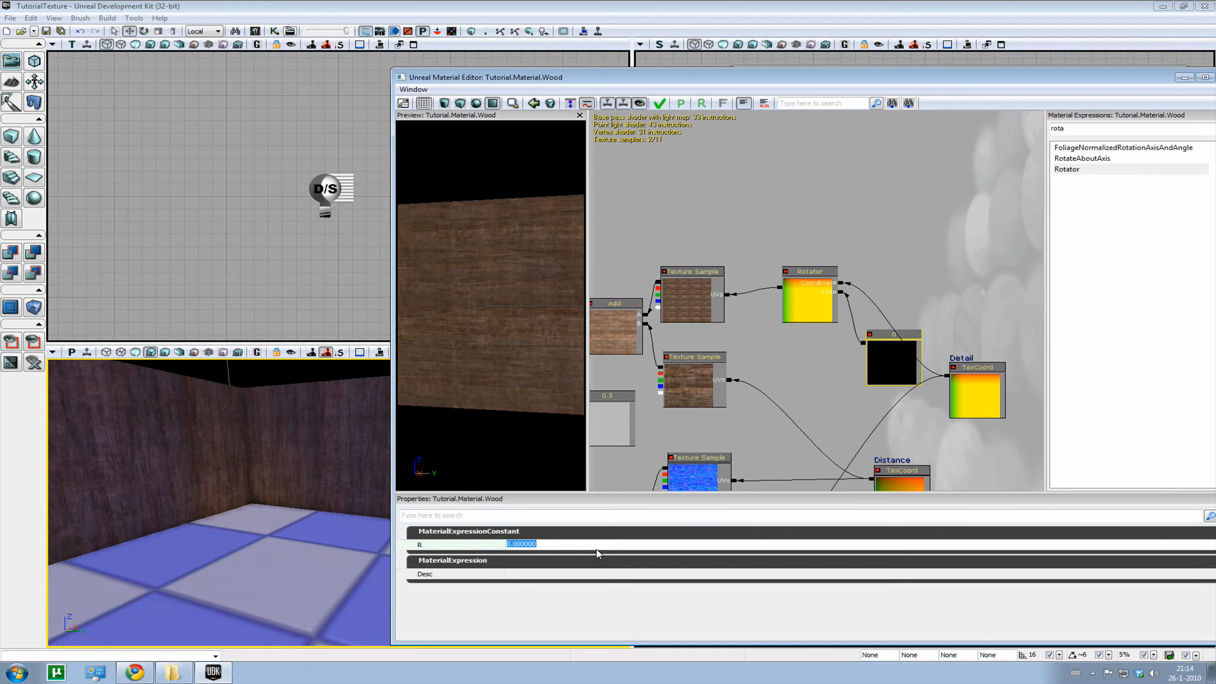
type("3")
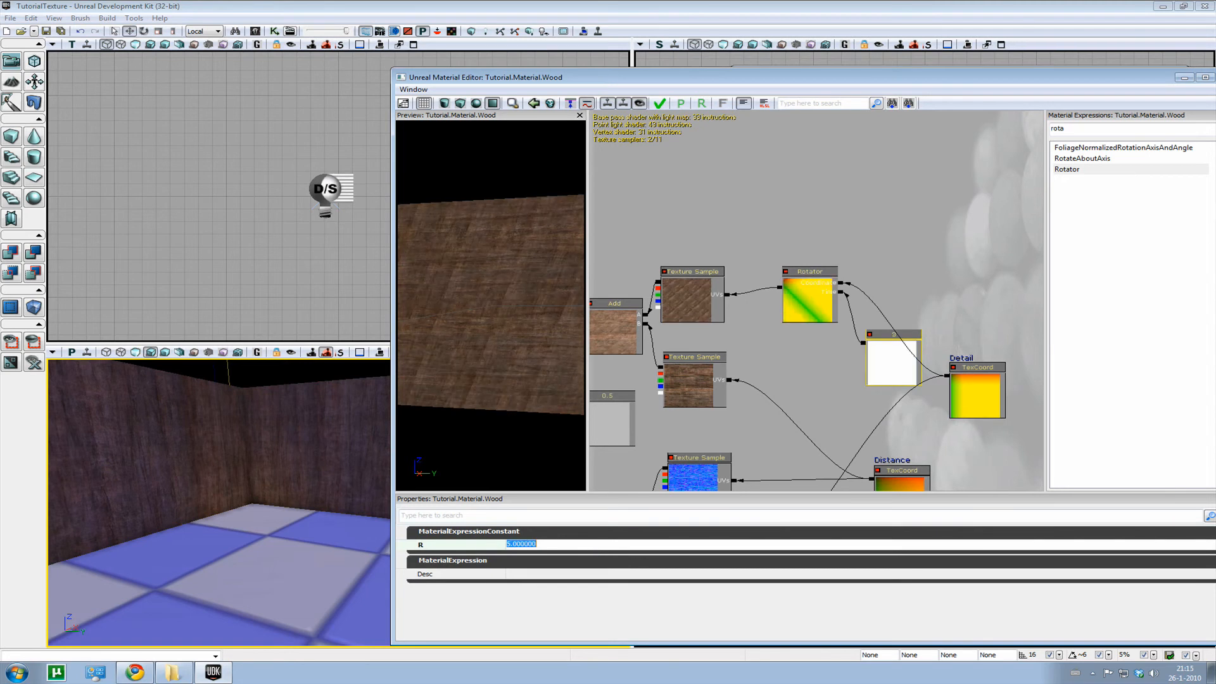
type("5")
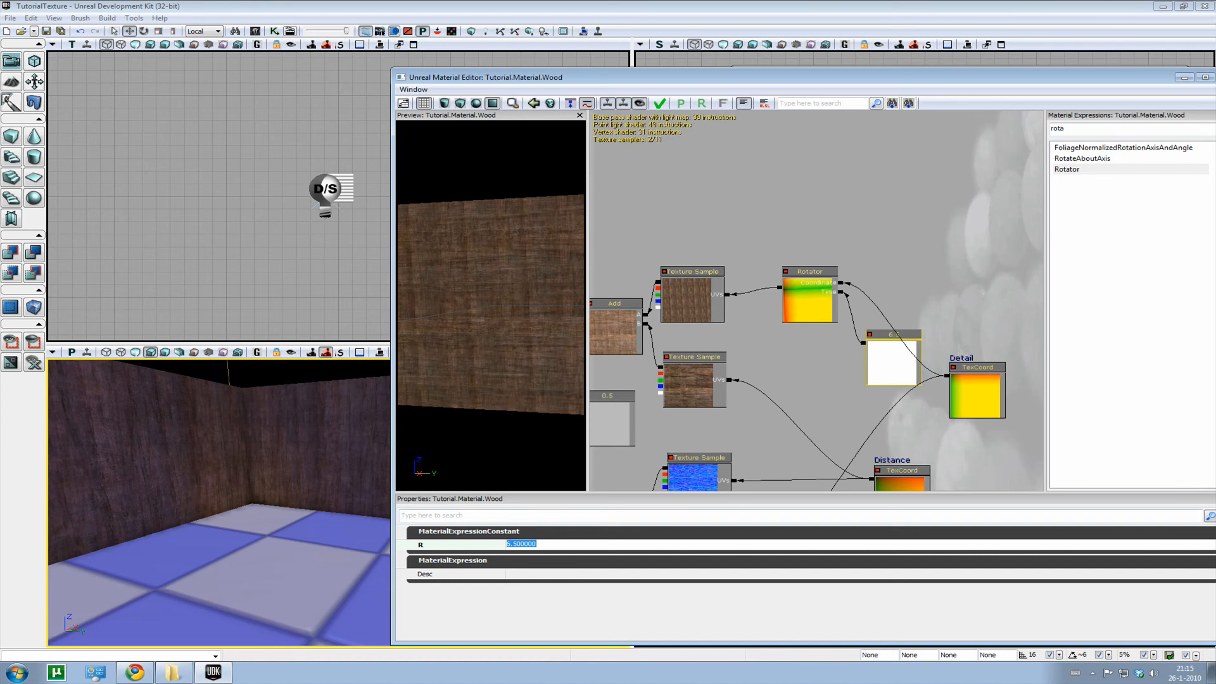
type("0.300000")
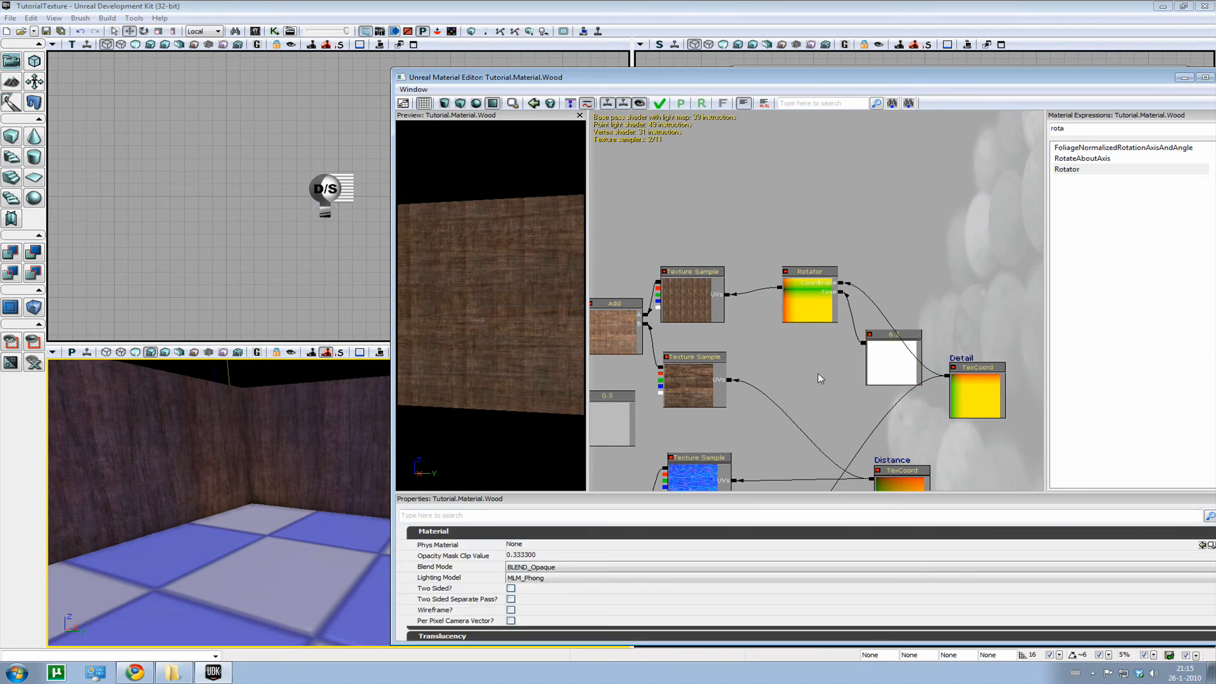
left_click(892, 361)
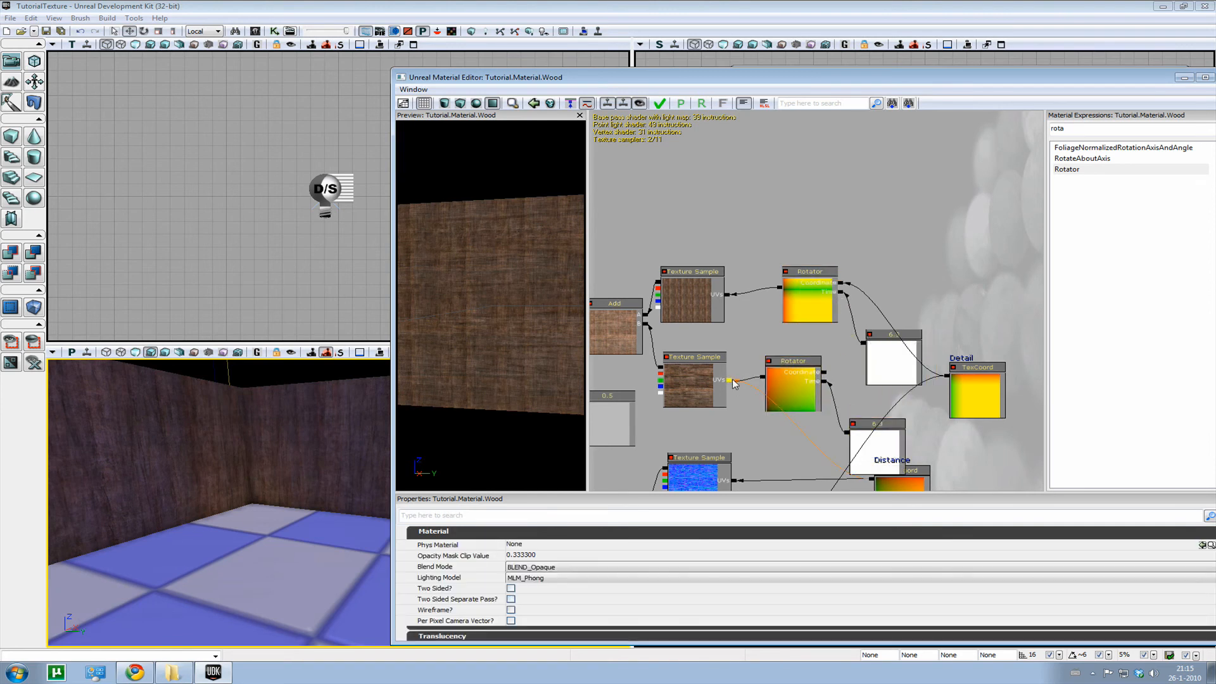
right_click(735, 383)
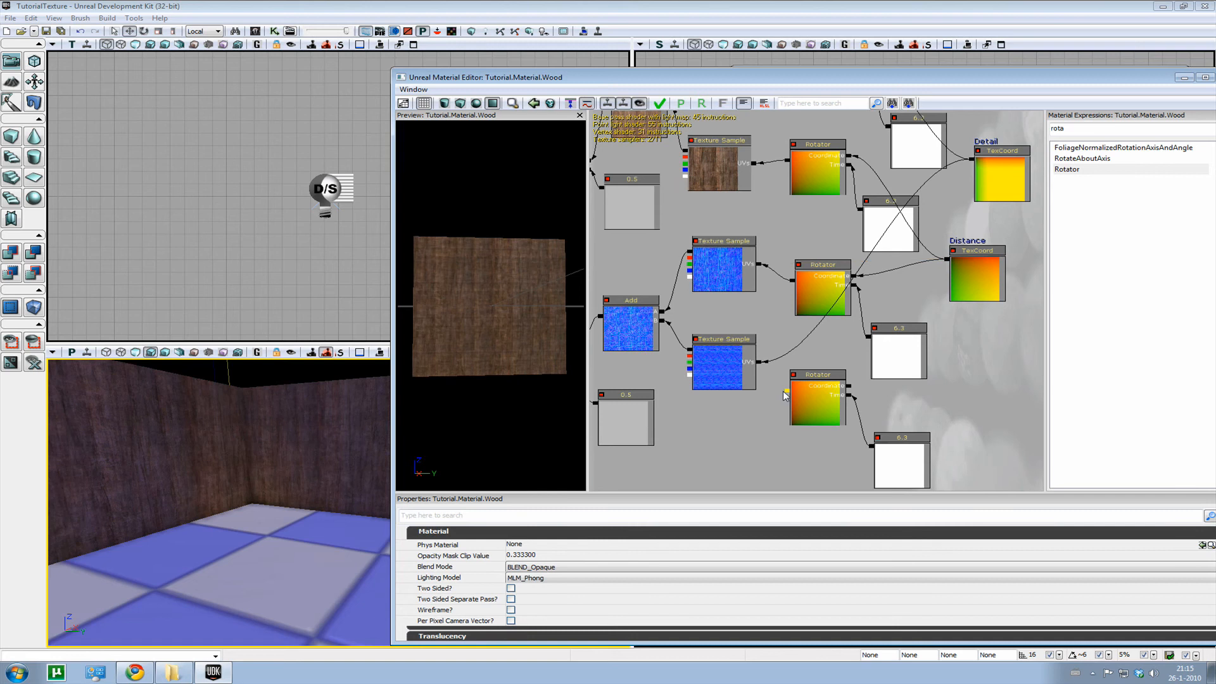
mouse_move(788, 398)
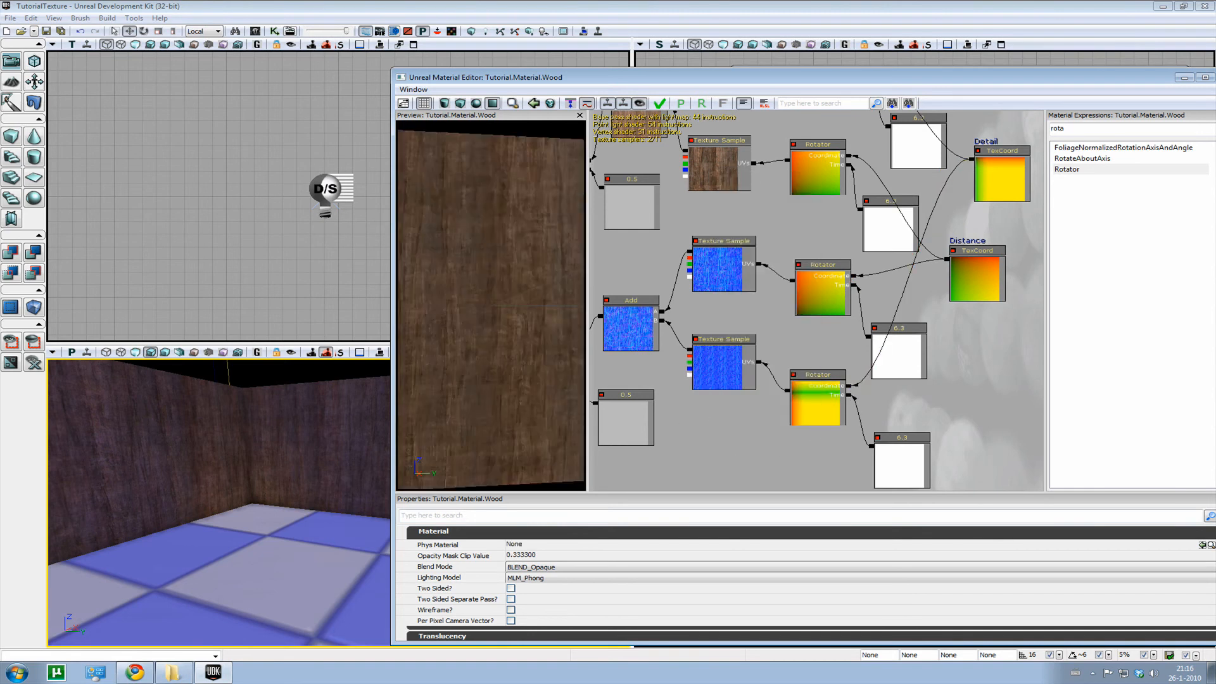
- Compile and apply the Wood material so the Detail coordinates tile four times in U and V
left_click(658, 103)
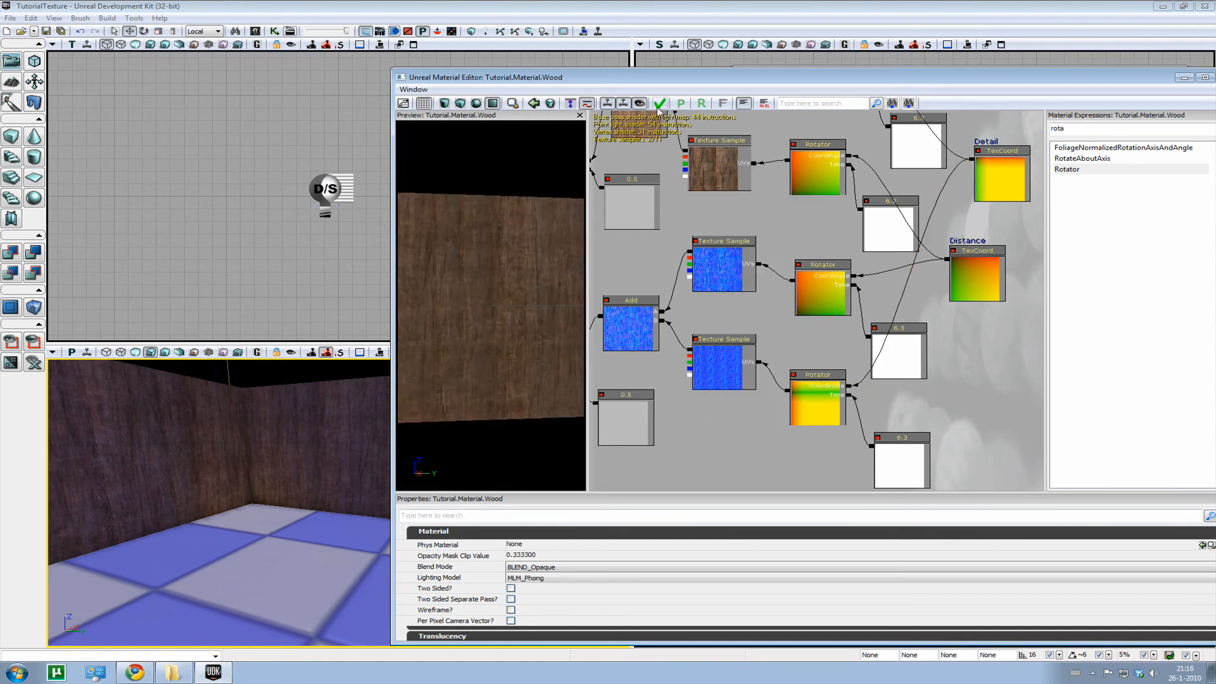
left_click(659, 103)
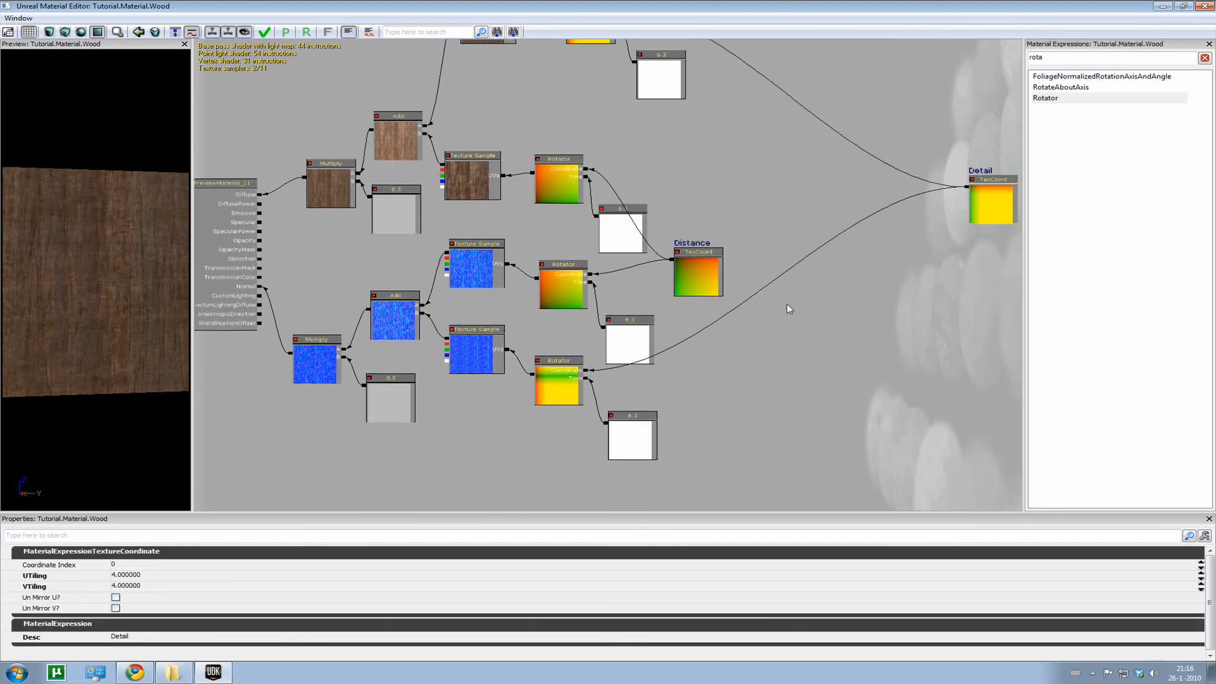
- Add a comment box titled 'Detaild Normal' around the detail normal sample, Rotator and constant
left_click(394, 314)
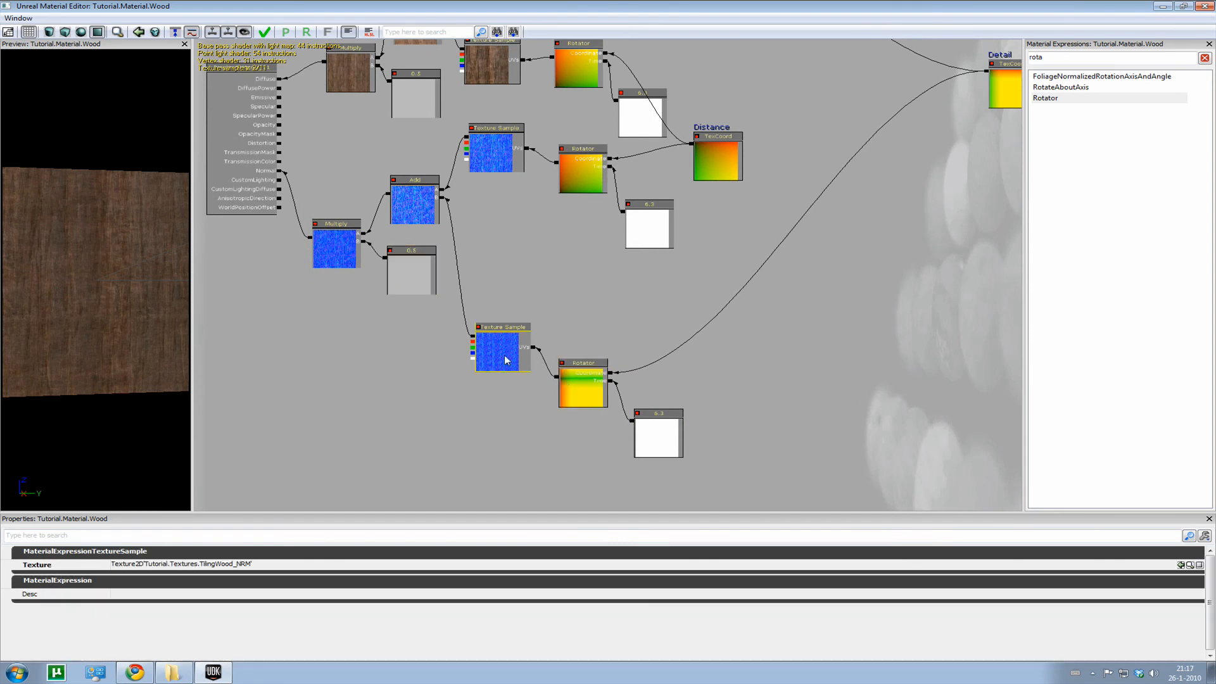
left_click(658, 412)
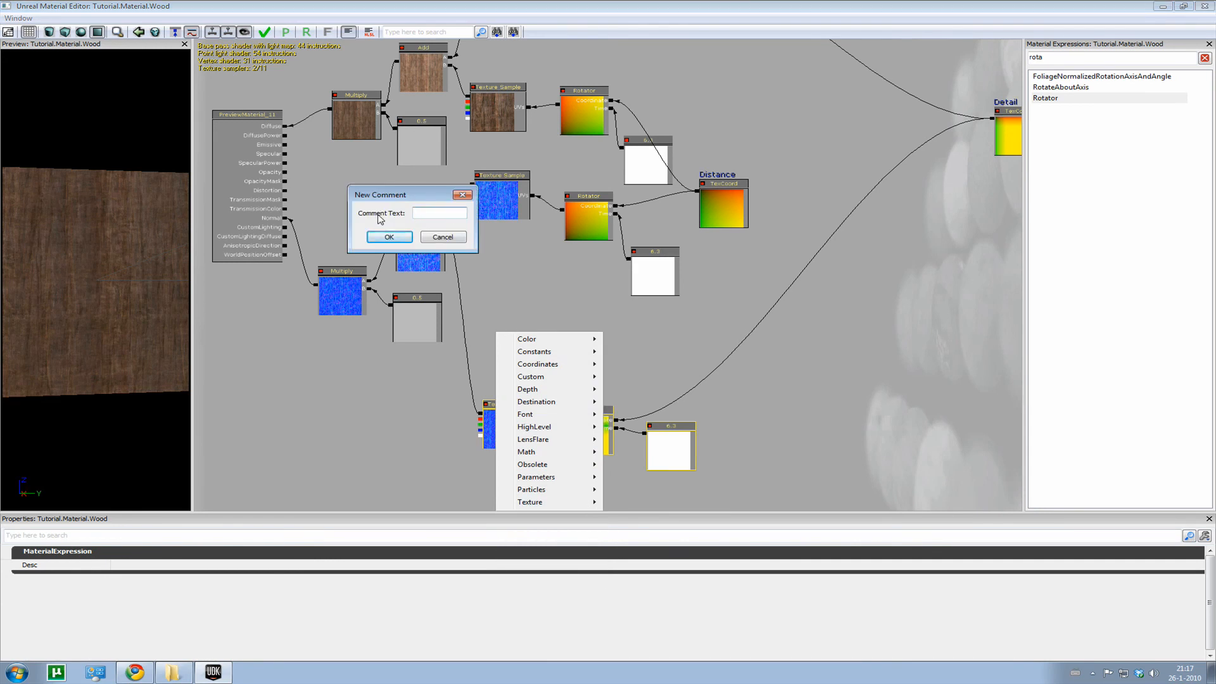
type("D")
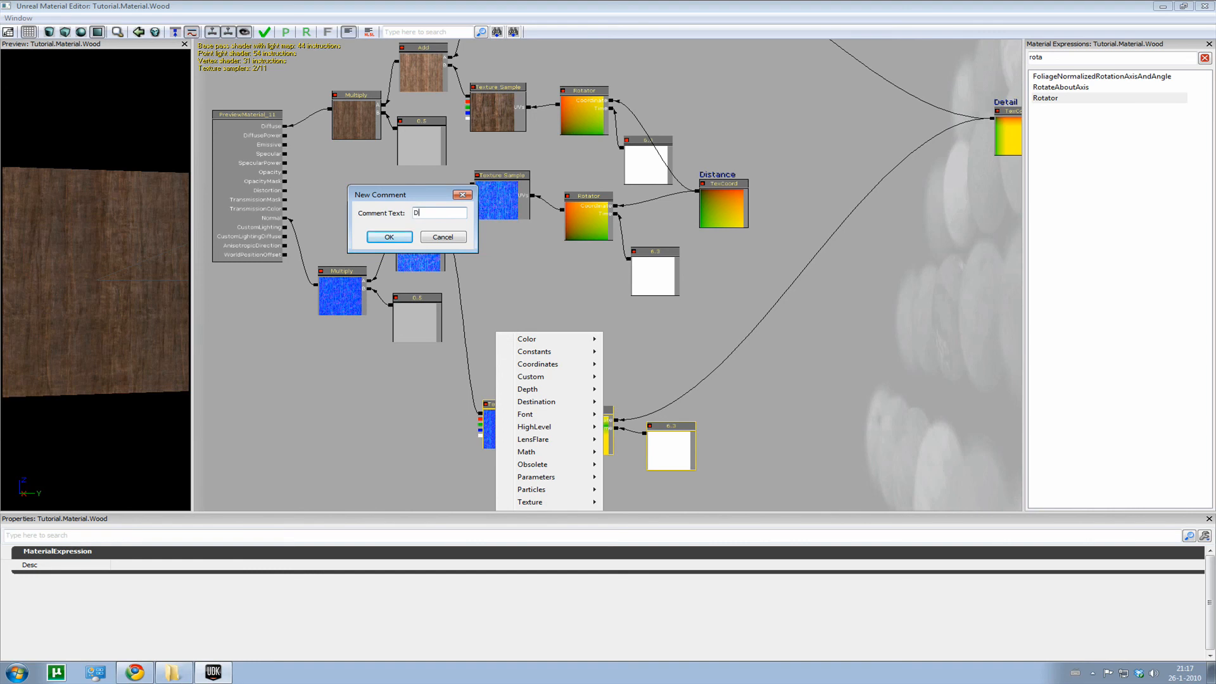
type("etaild N")
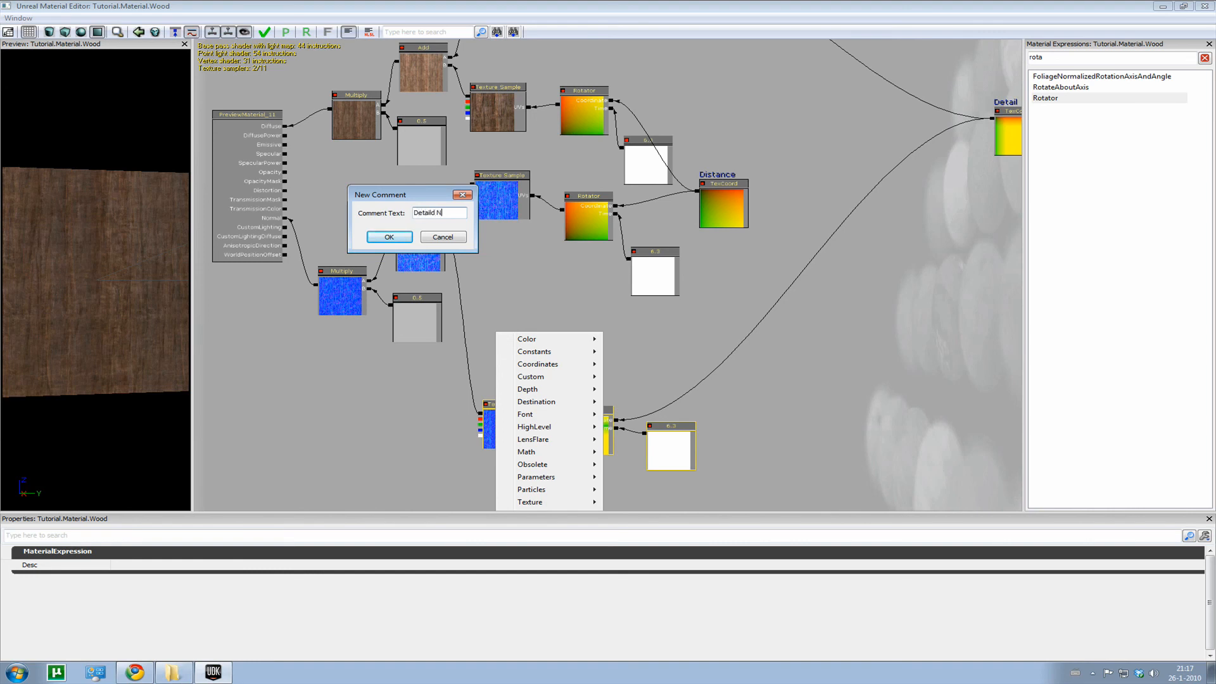
left_click(390, 237)
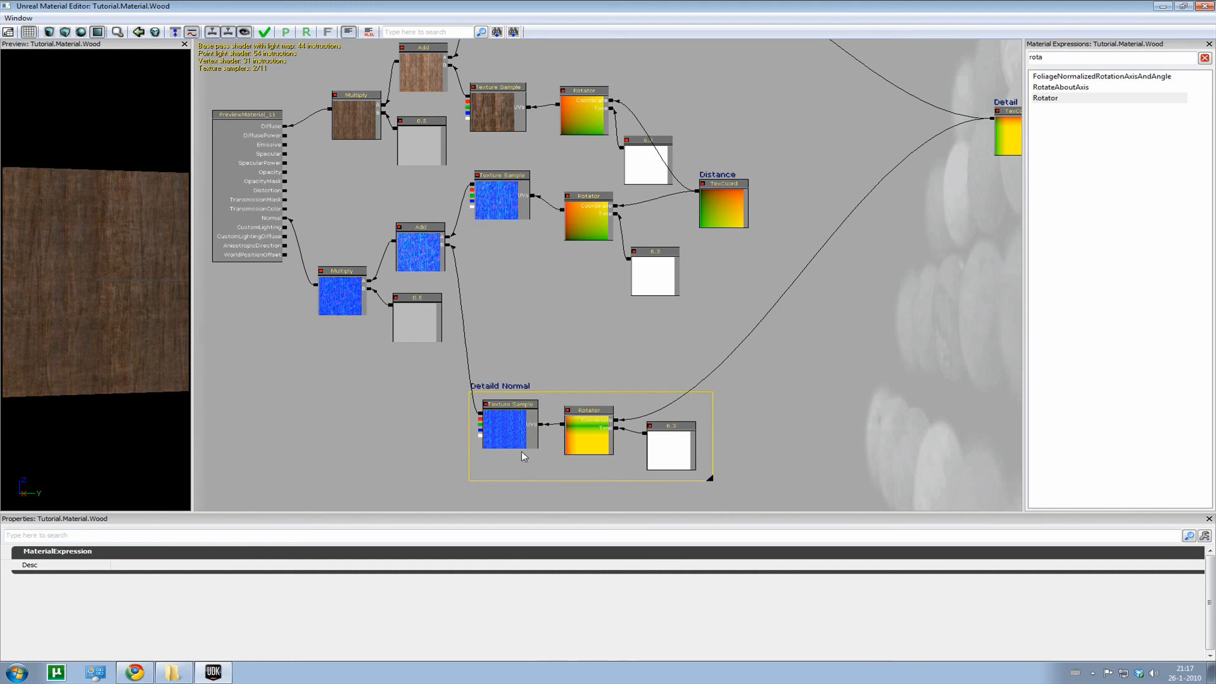
mouse_move(513, 397)
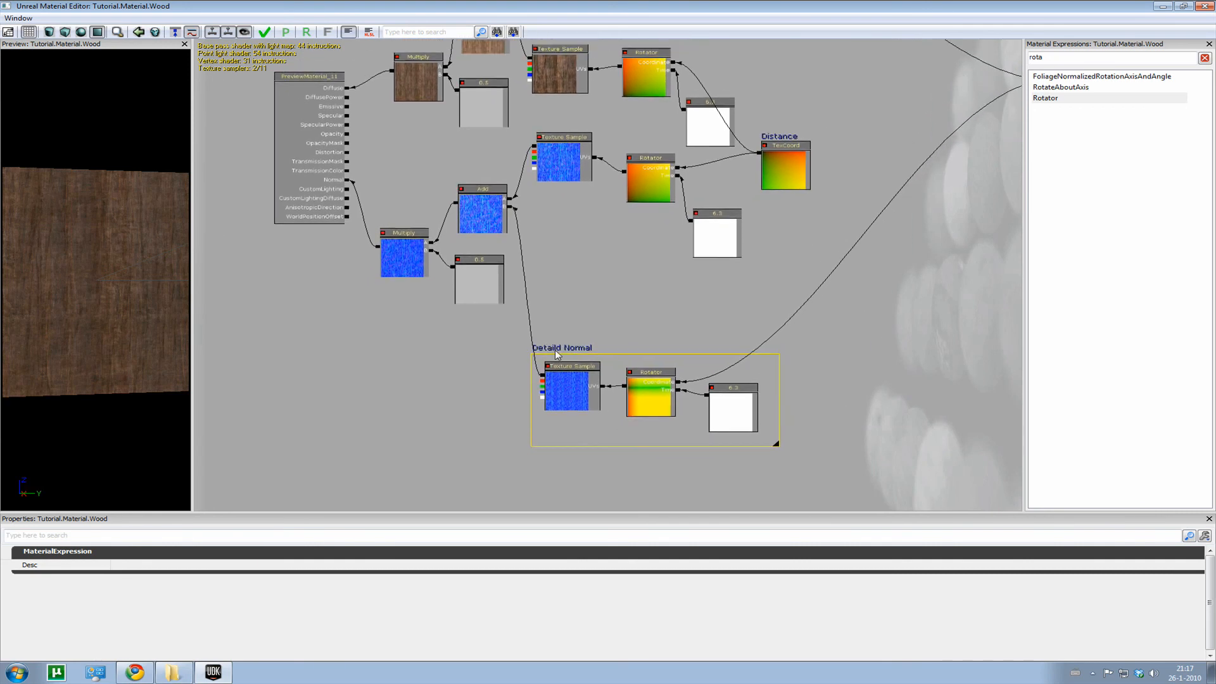
- Move the Detaild Normal comment box nearer its links and fine-tune its position
left_click_drag(563, 348, 502, 339)
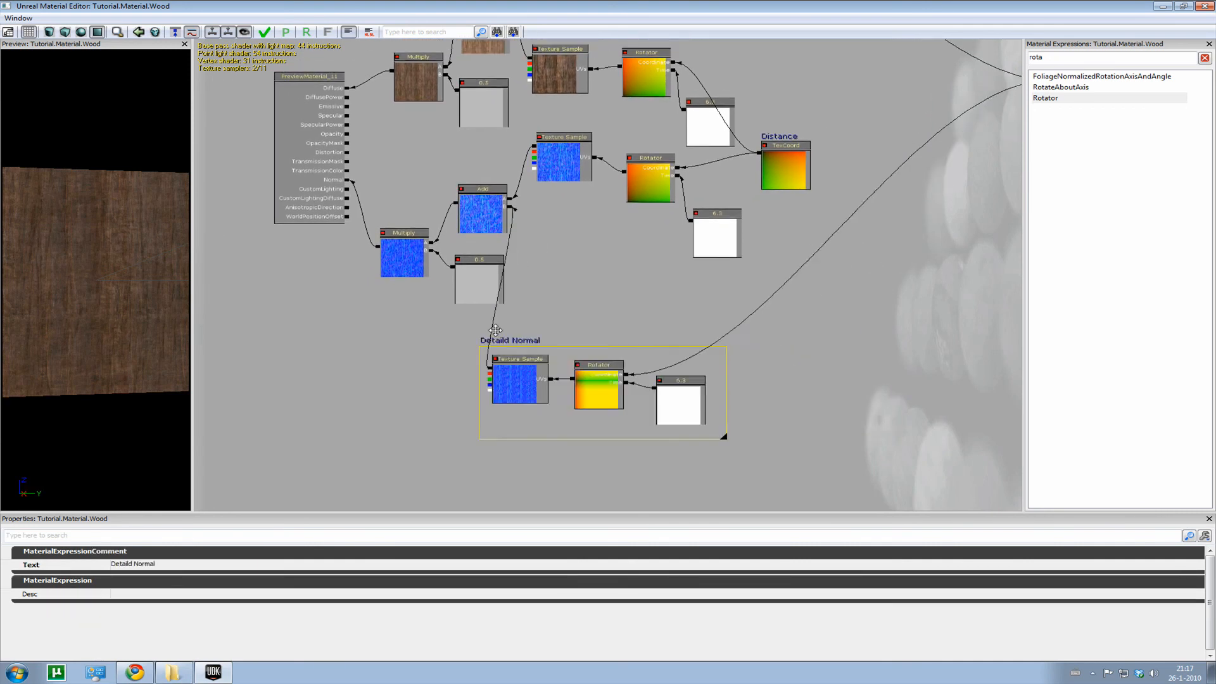
left_click_drag(510, 340, 555, 342)
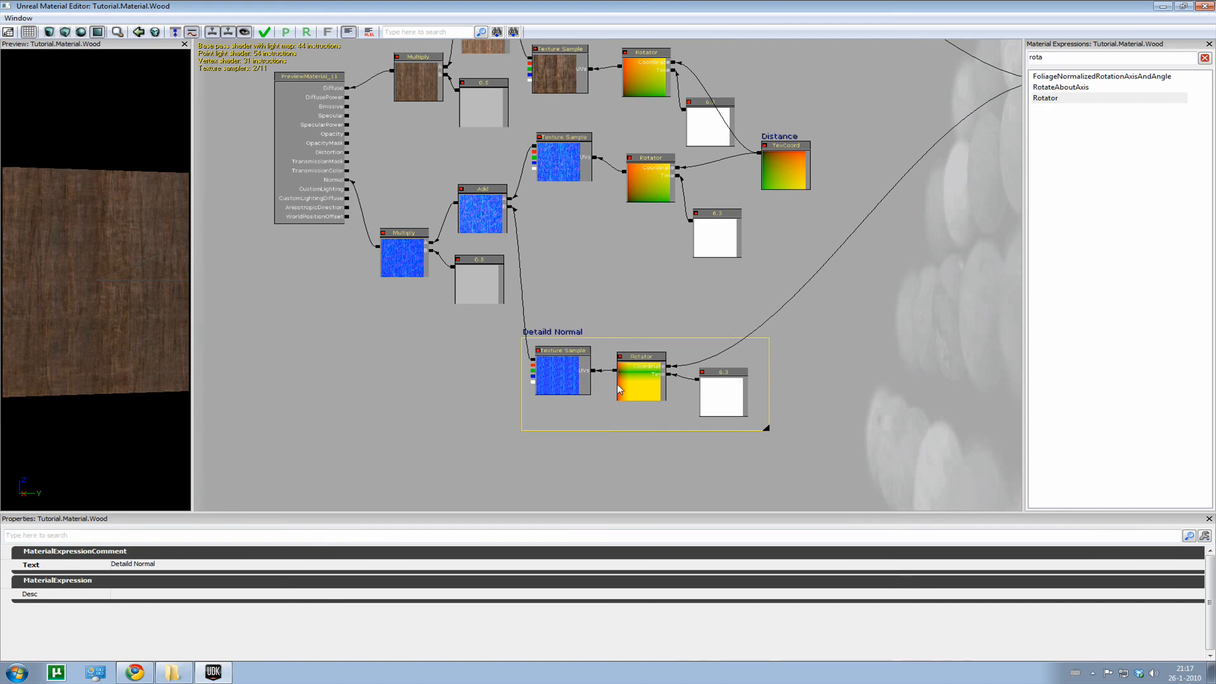
mouse_move(551, 336)
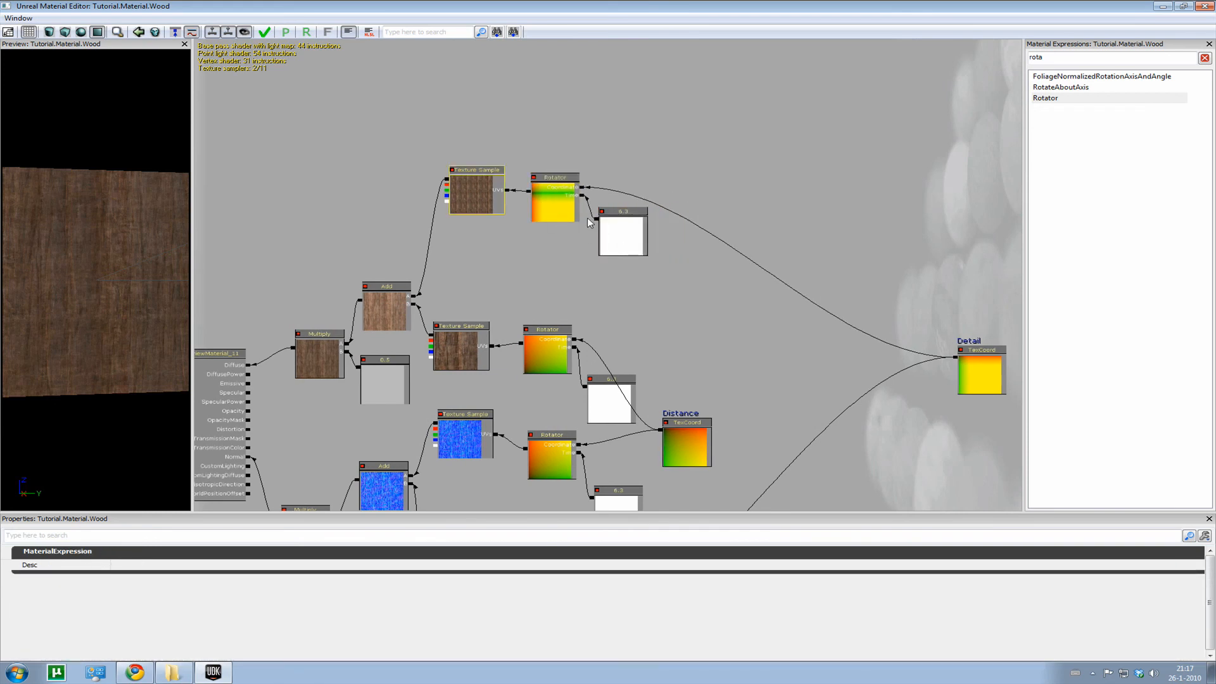
- Add a 'Detail' comment box around the detail diffuse sample, Rotator and constant
right_click(586, 223)
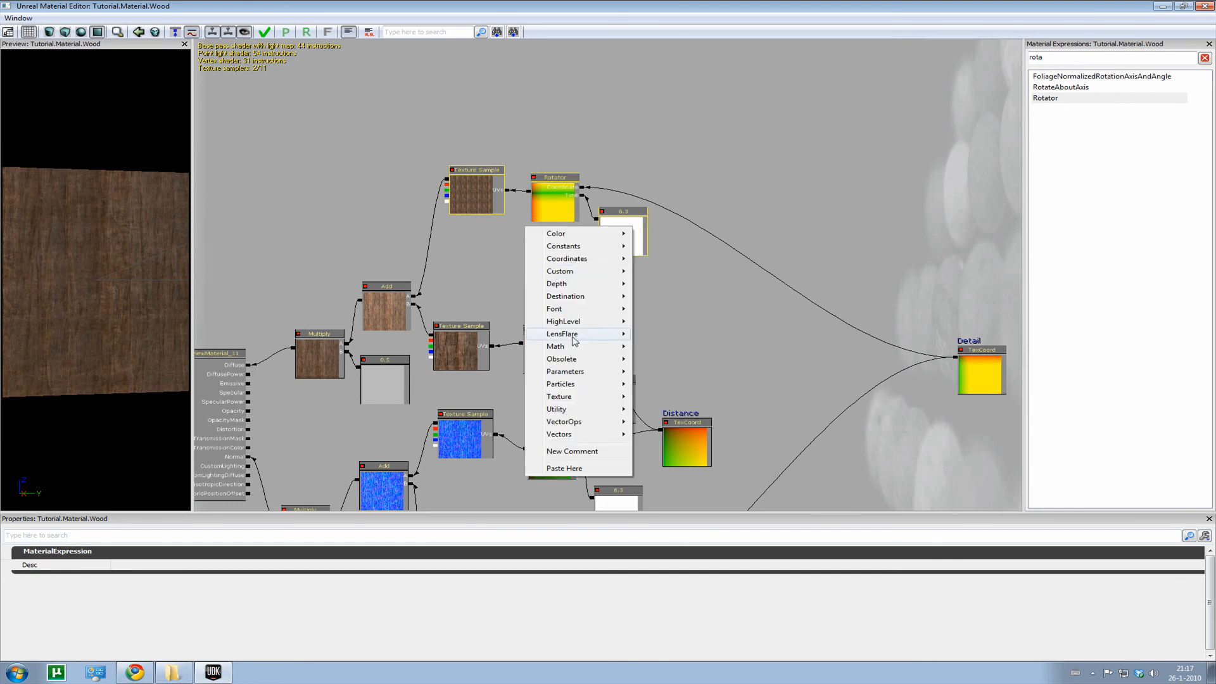
left_click(572, 450)
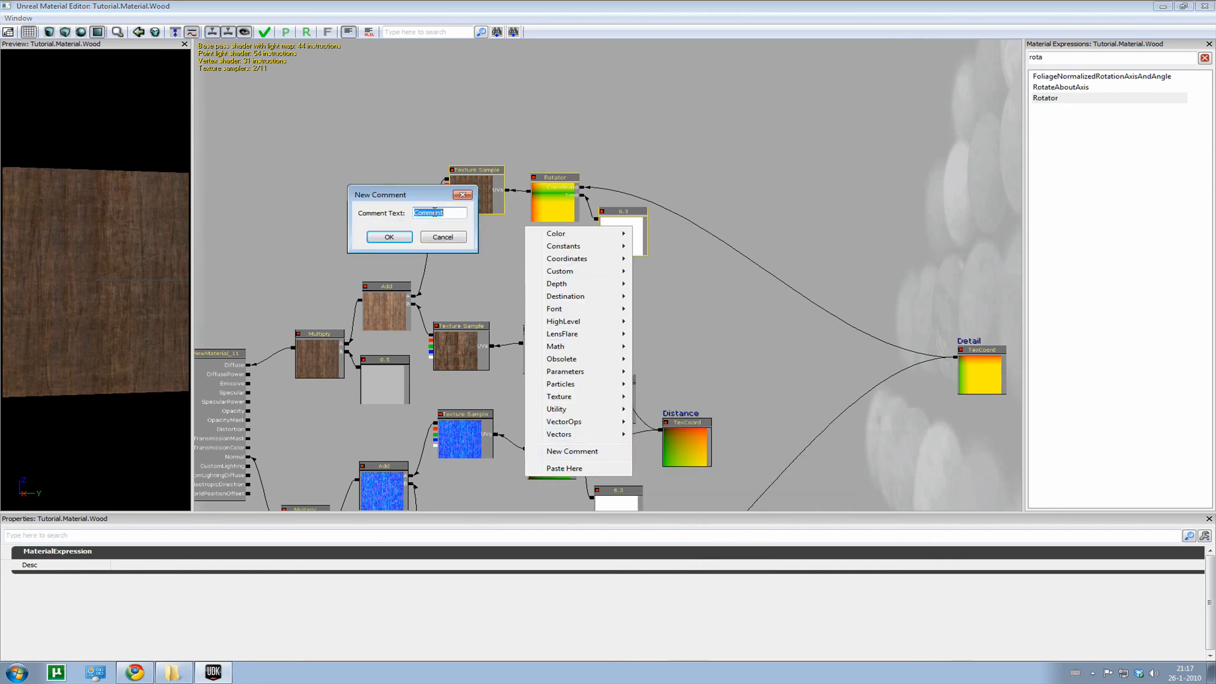
type("Detaild Dif")
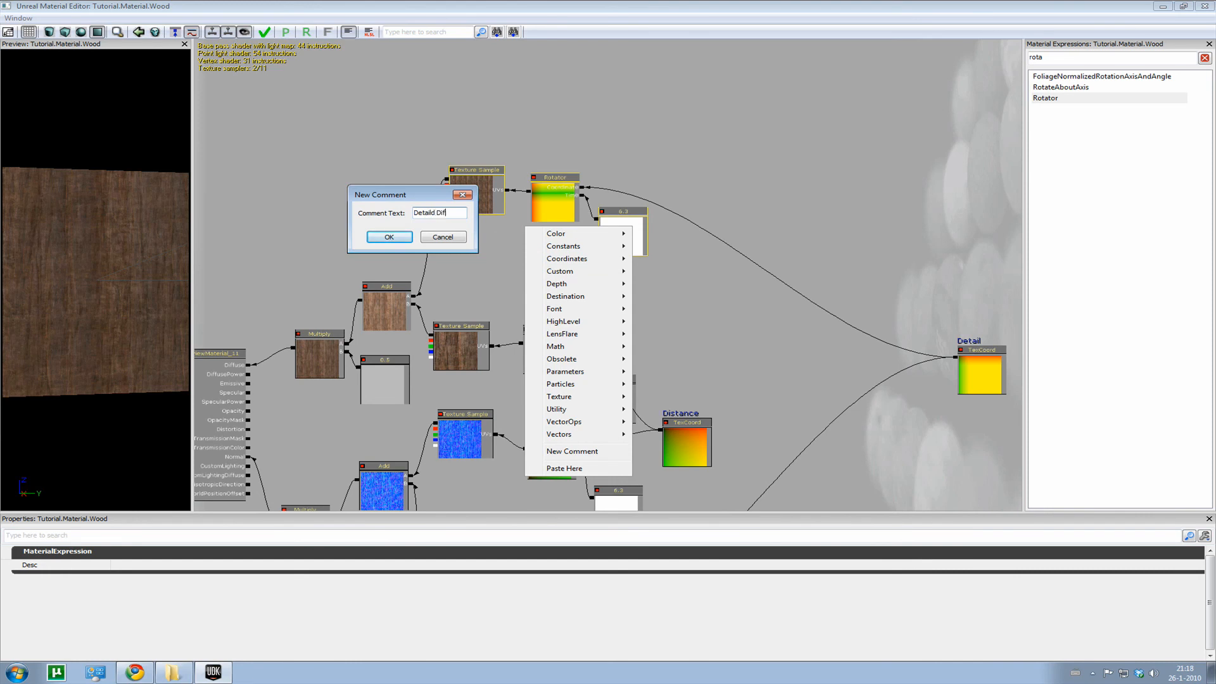
left_click(390, 236)
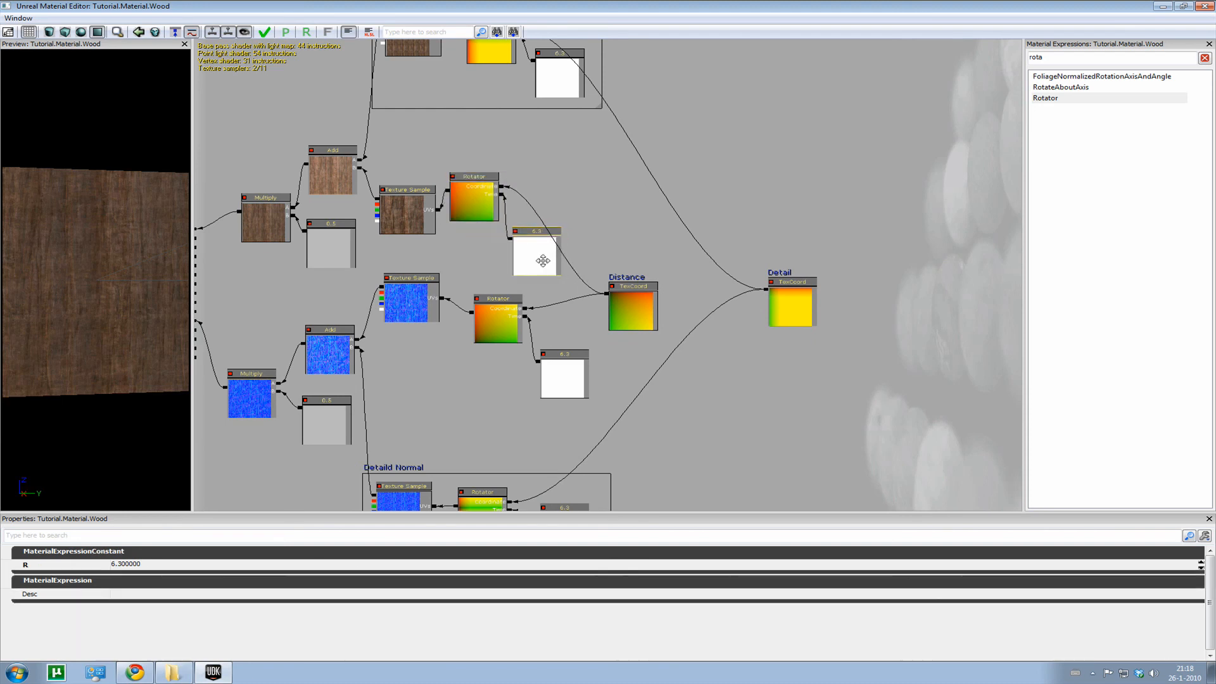
left_click(407, 190)
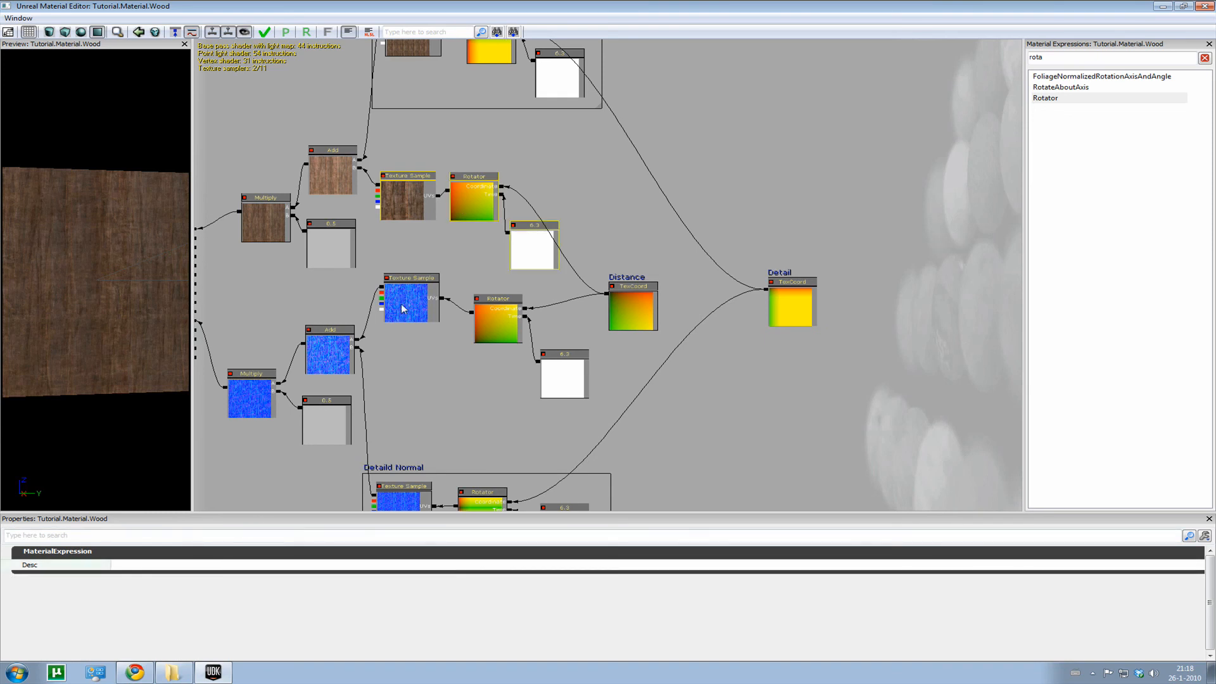
- Add a 'Low detail' comment box around the low-detail wood sample, Rotator and constant
right_click(404, 308)
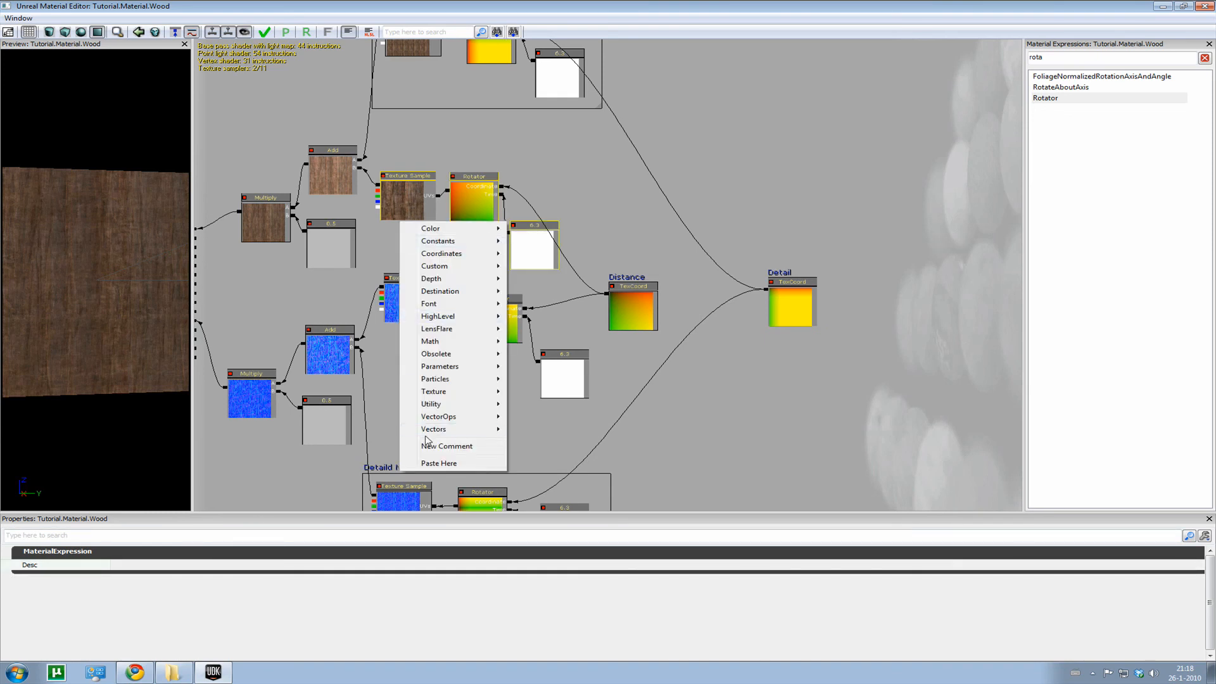
left_click(446, 445)
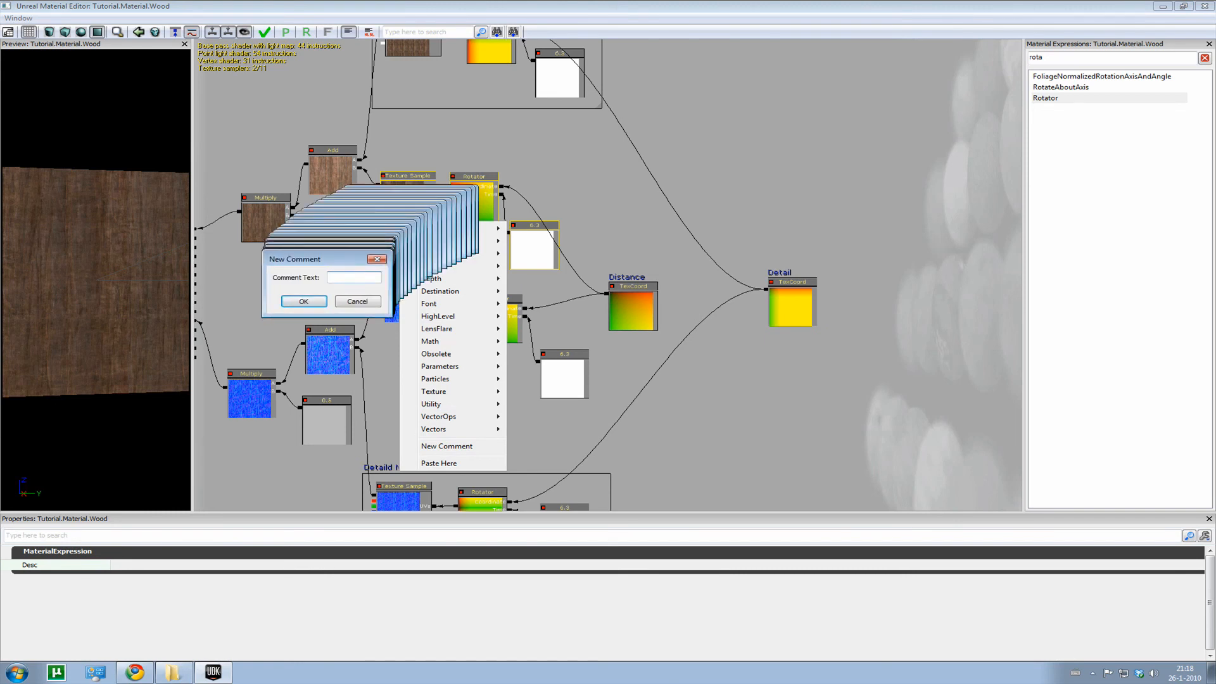
type("Low de")
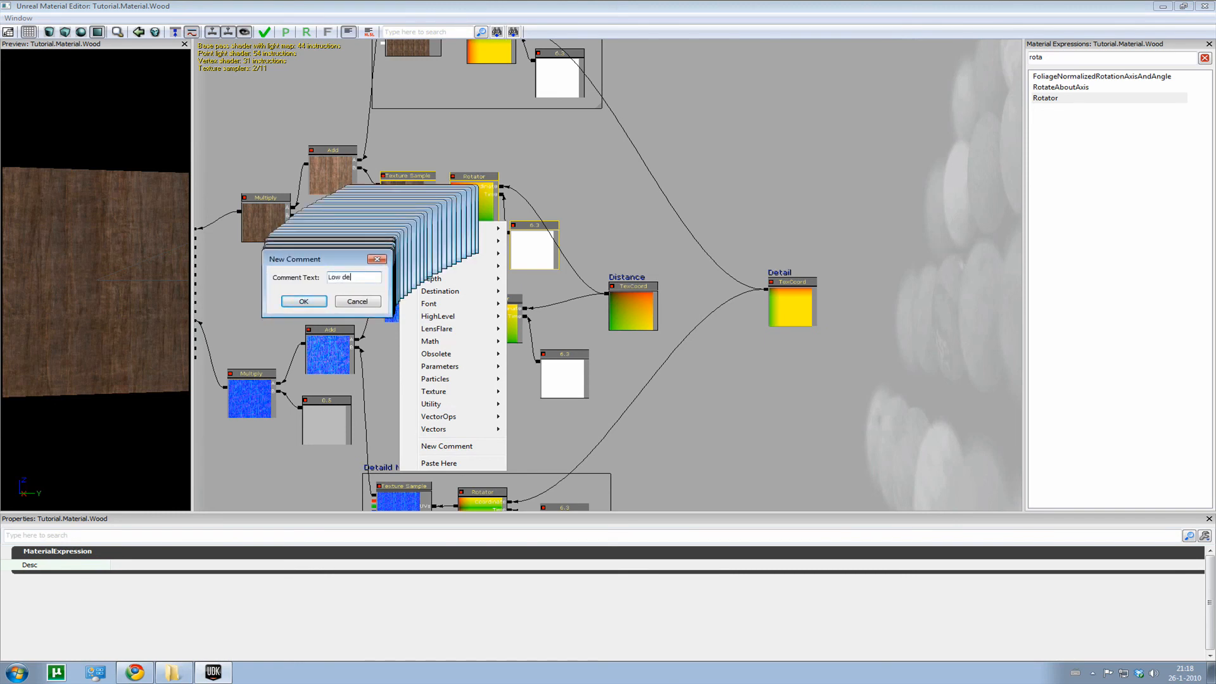
left_click(302, 301)
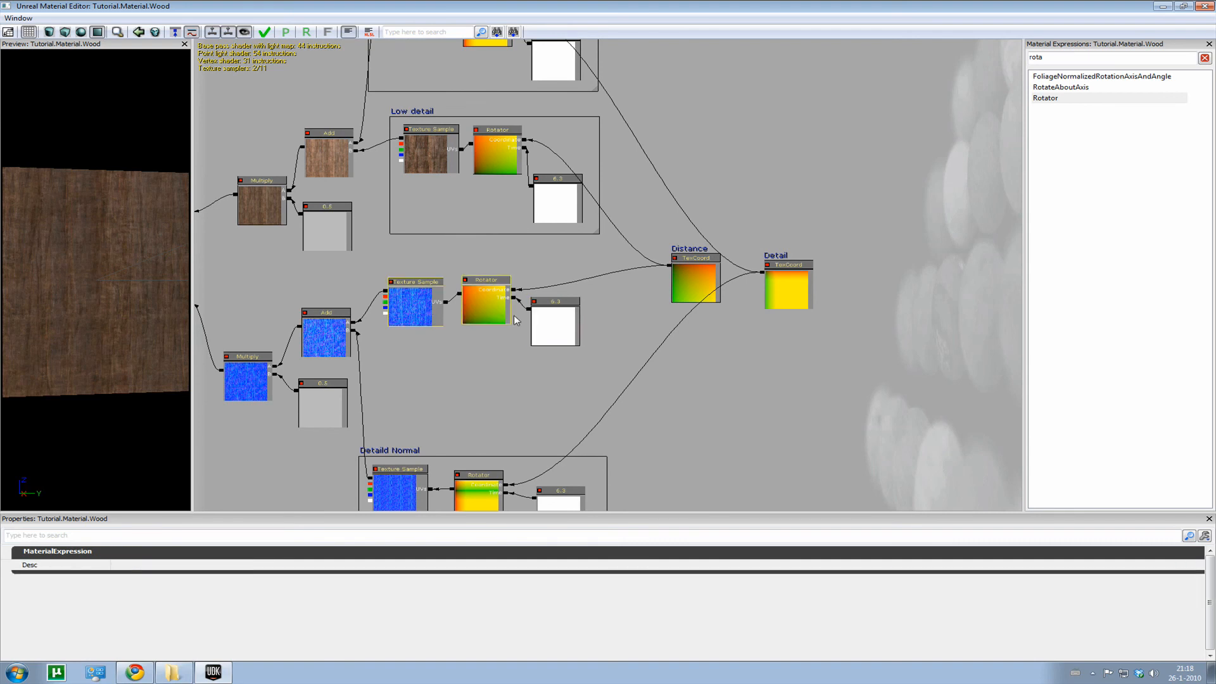
- Add a 'Low detail normal' comment box around the low-detail normal sample, Rotator and constant
right_click(479, 308)
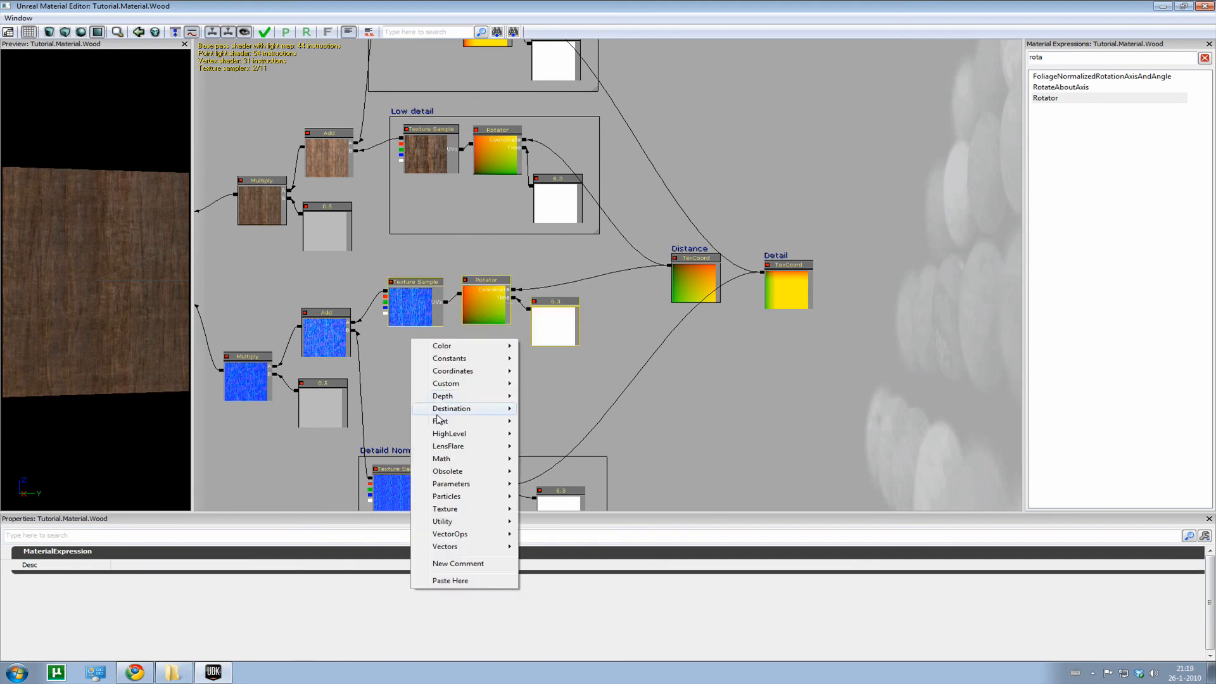
left_click(458, 563)
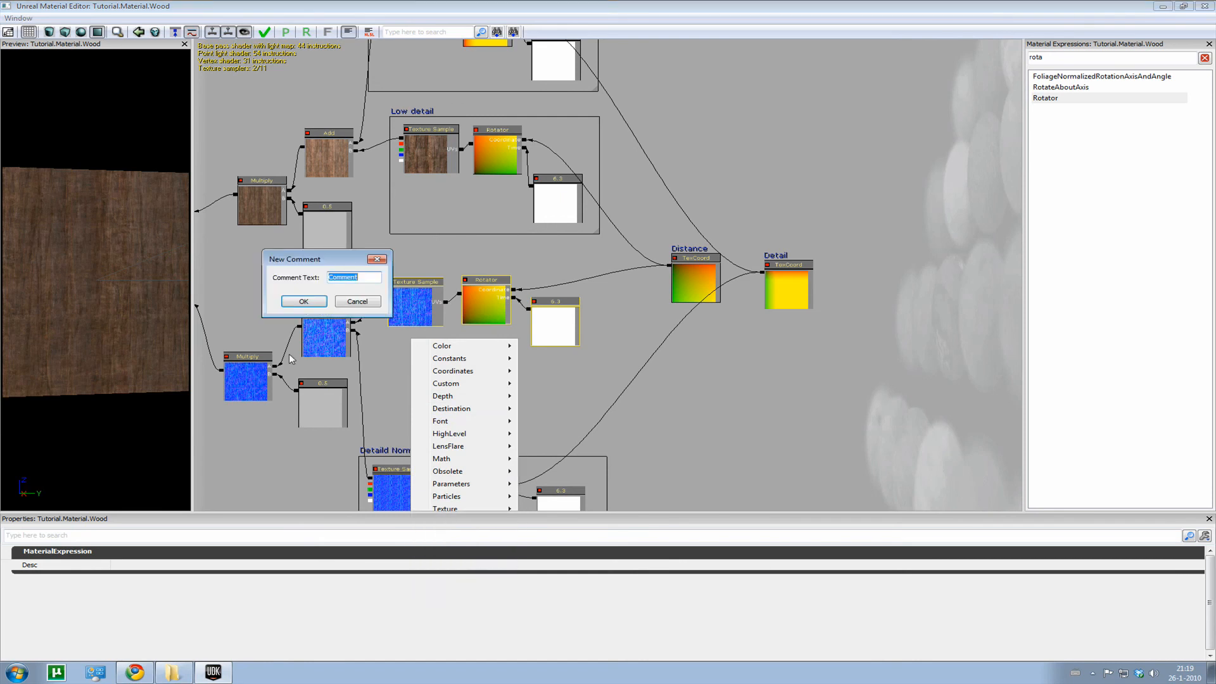
type("Low")
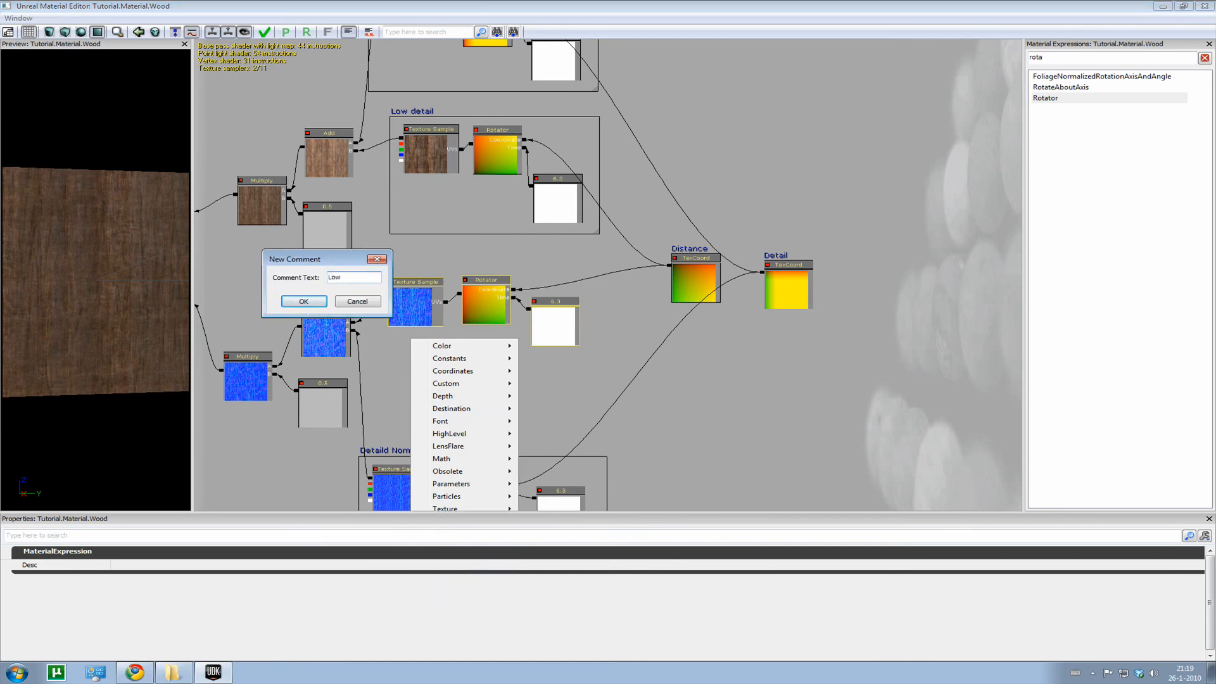
left_click(303, 301)
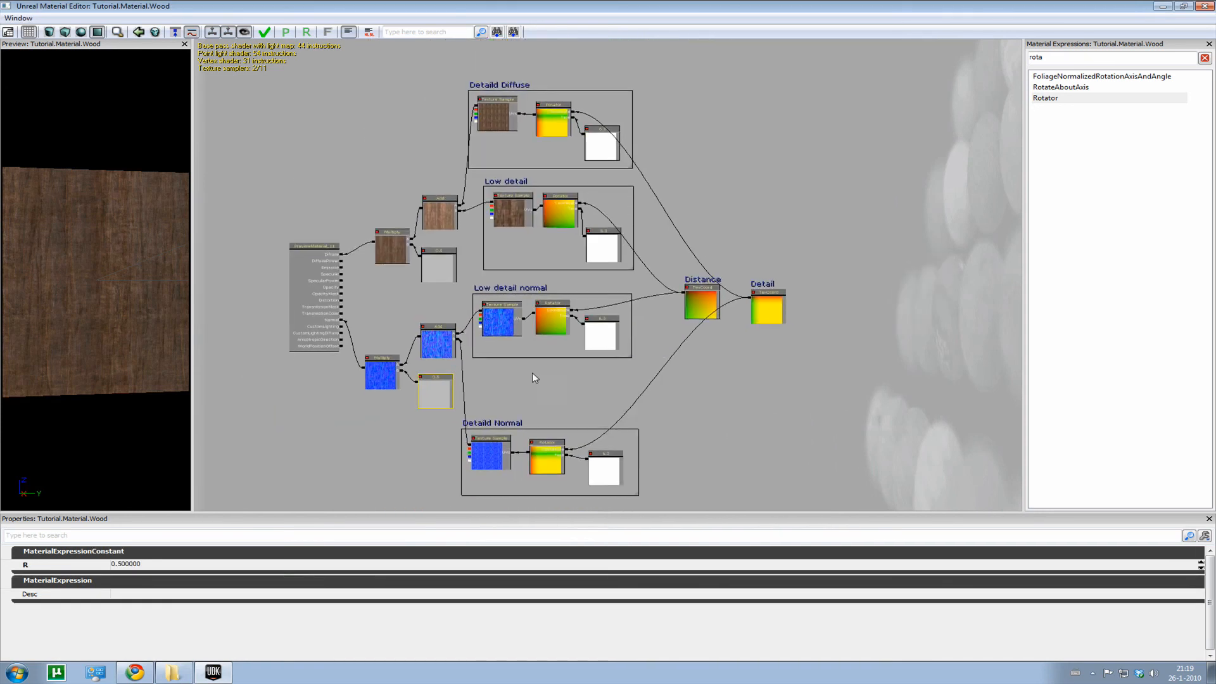
left_click(511, 303)
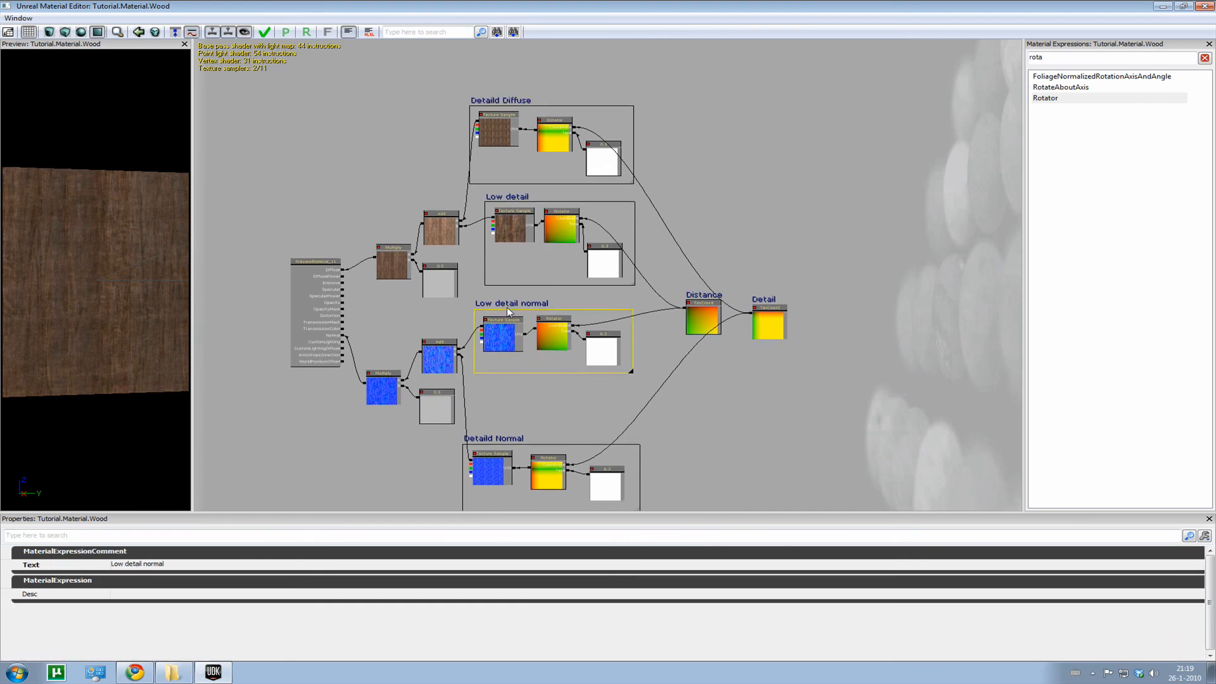